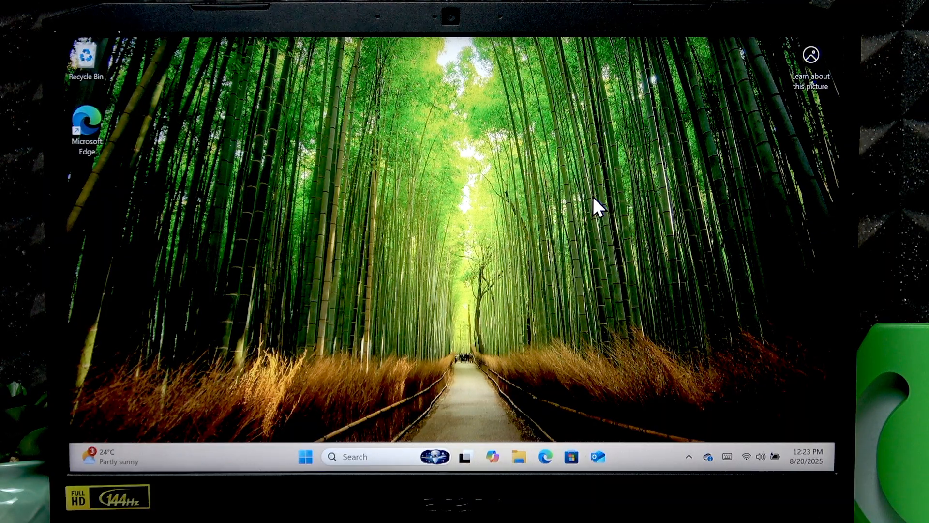
mouse_move(727, 456)
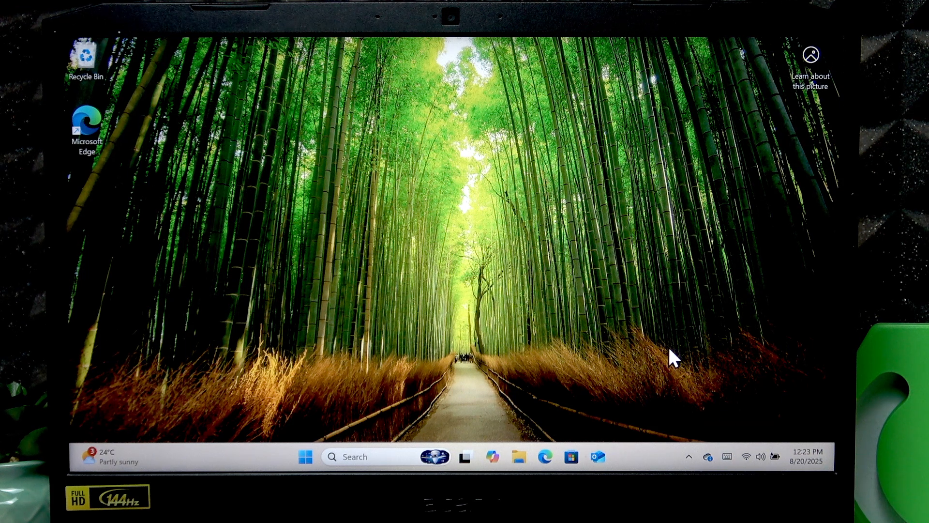
mouse_move(759, 461)
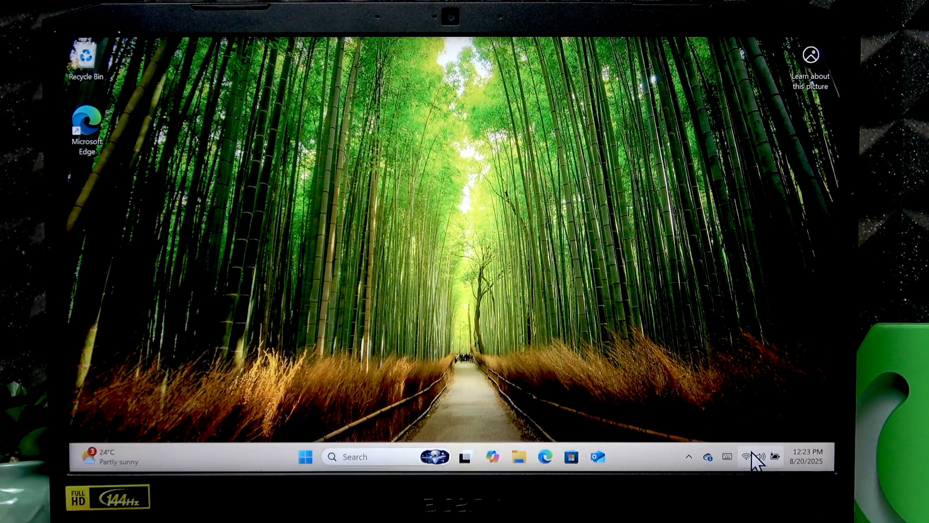
In Quick Settings, toggle Wi-Fi off and on, then Airplane mode on and off.
click(750, 457)
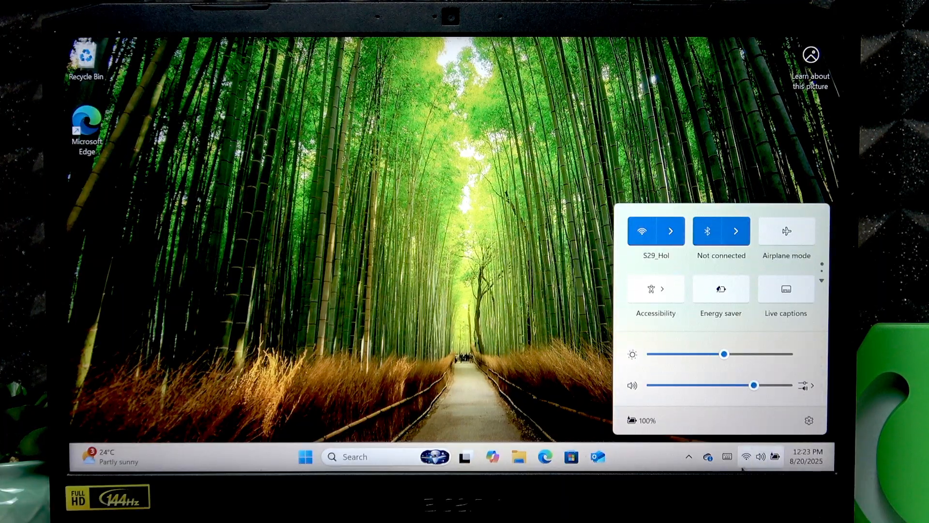
mouse_move(788, 424)
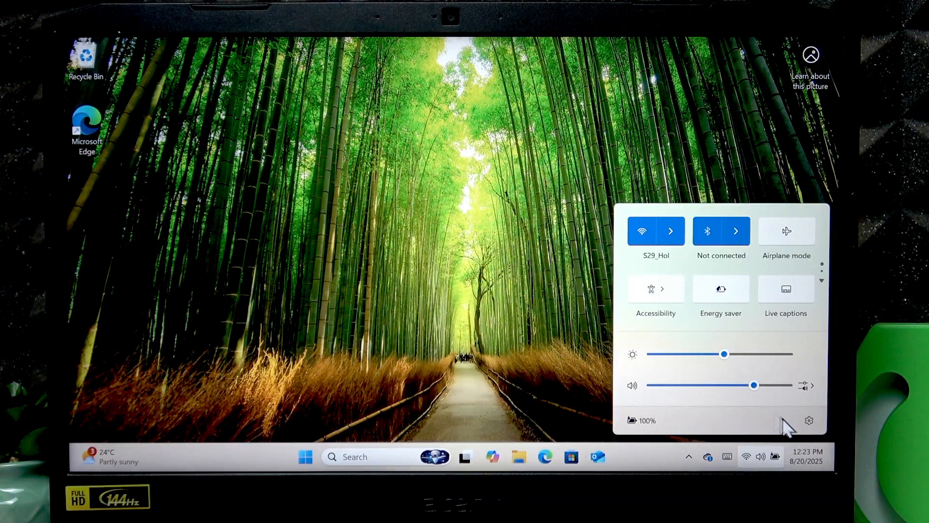
mouse_move(748, 353)
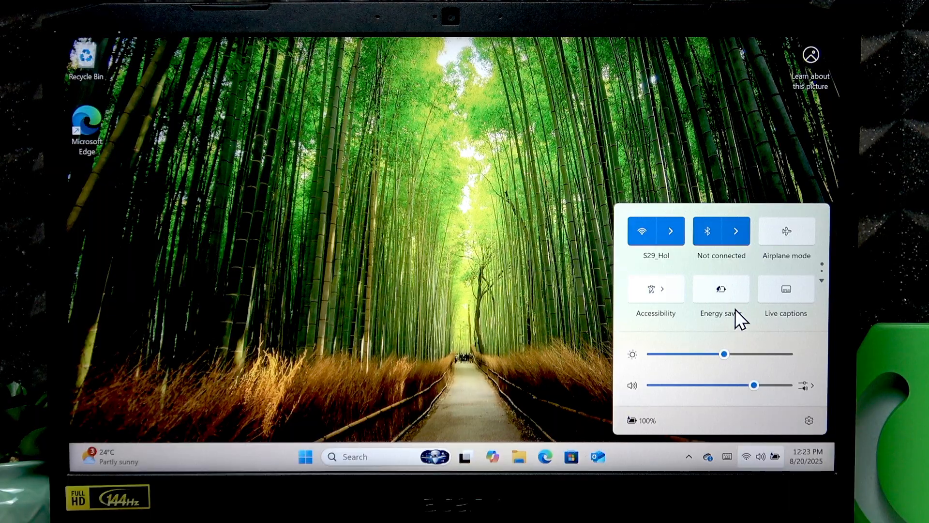
click(642, 230)
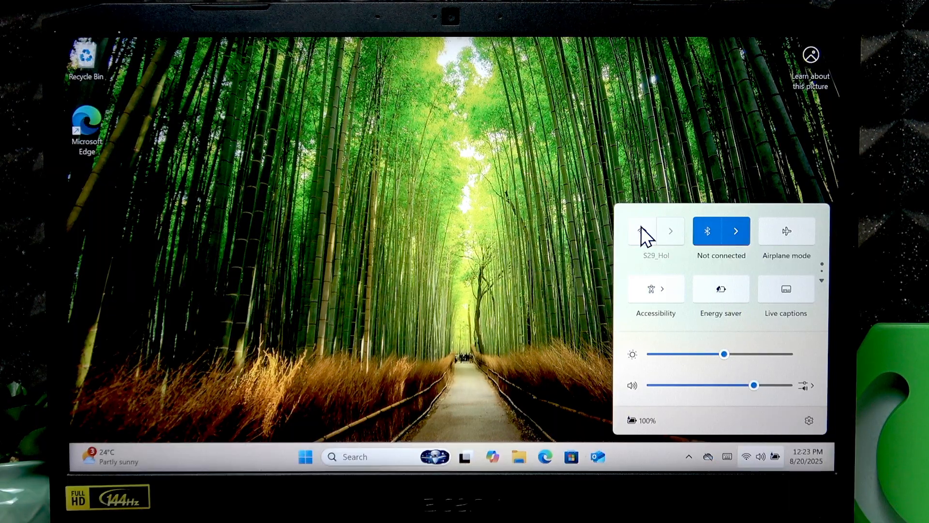
click(651, 231)
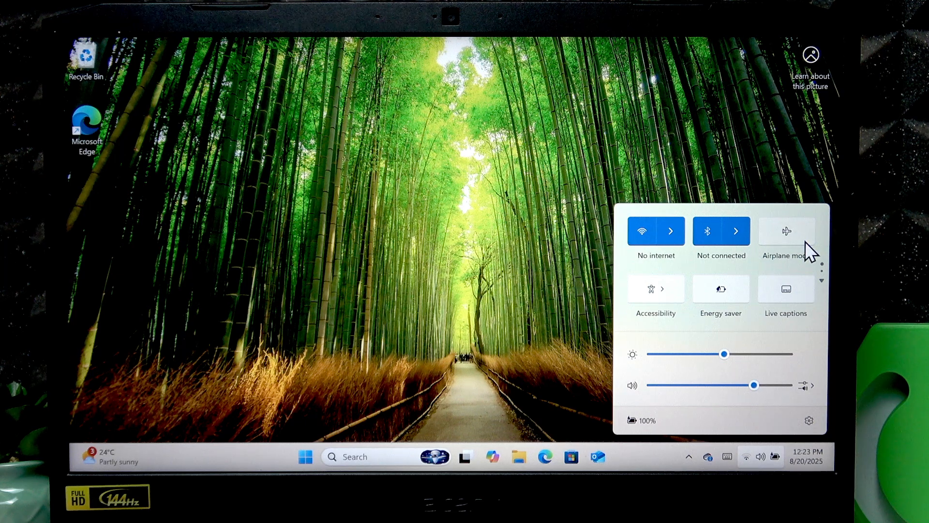
click(786, 231)
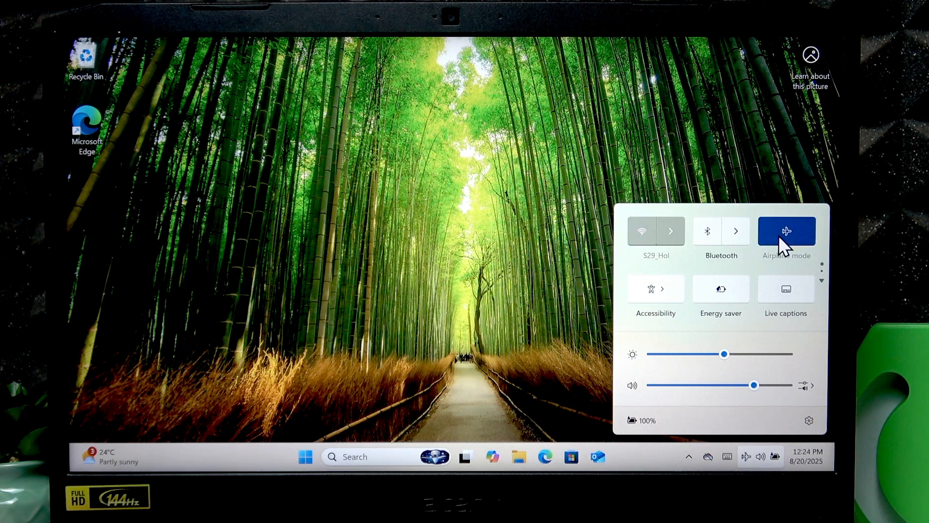
click(787, 230)
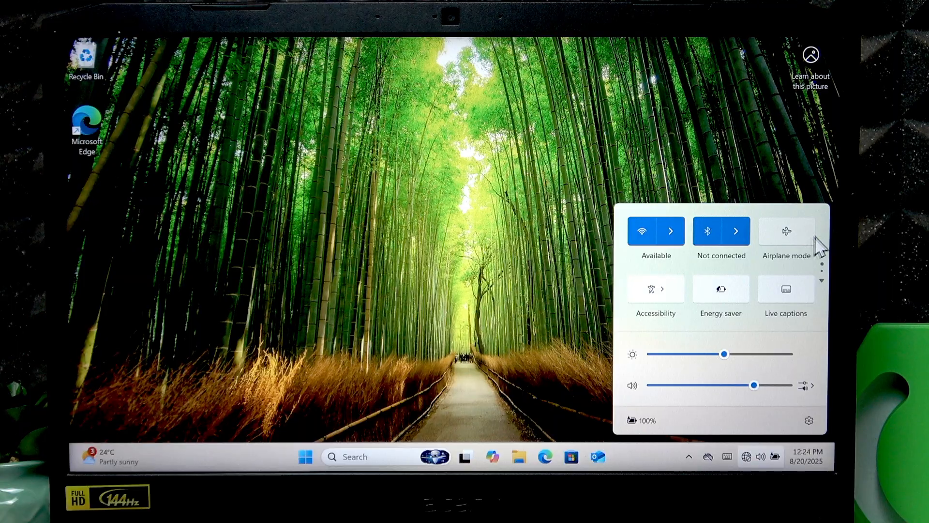
mouse_move(789, 240)
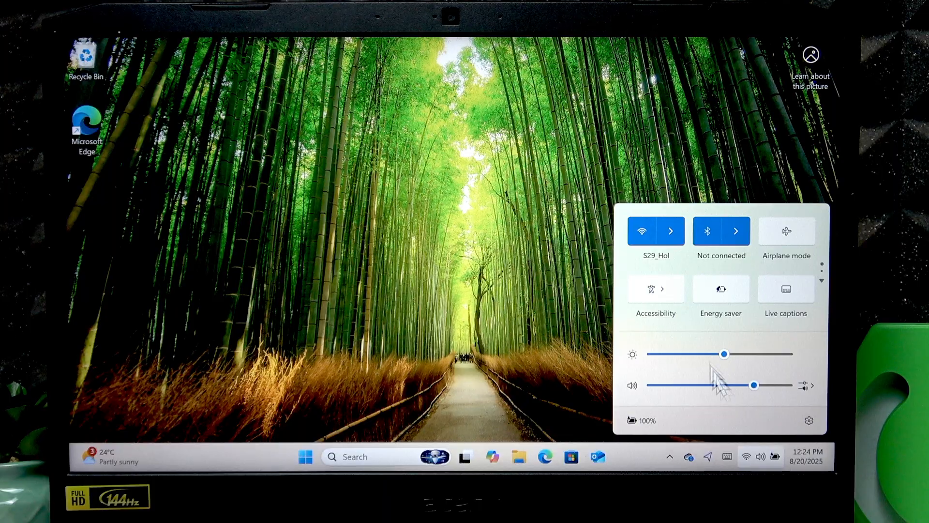
mouse_move(656, 242)
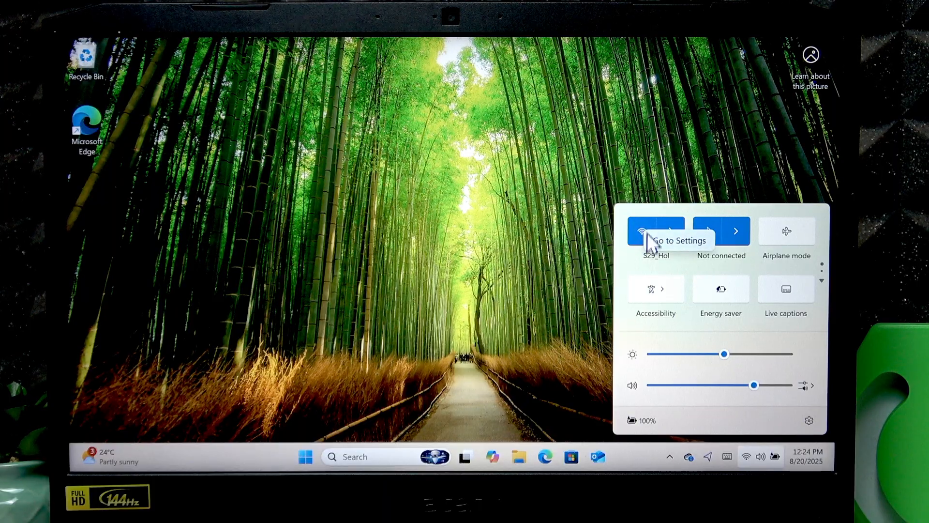
Go from Network & internet settings into Advanced network settings and scroll to Network reset.
click(676, 241)
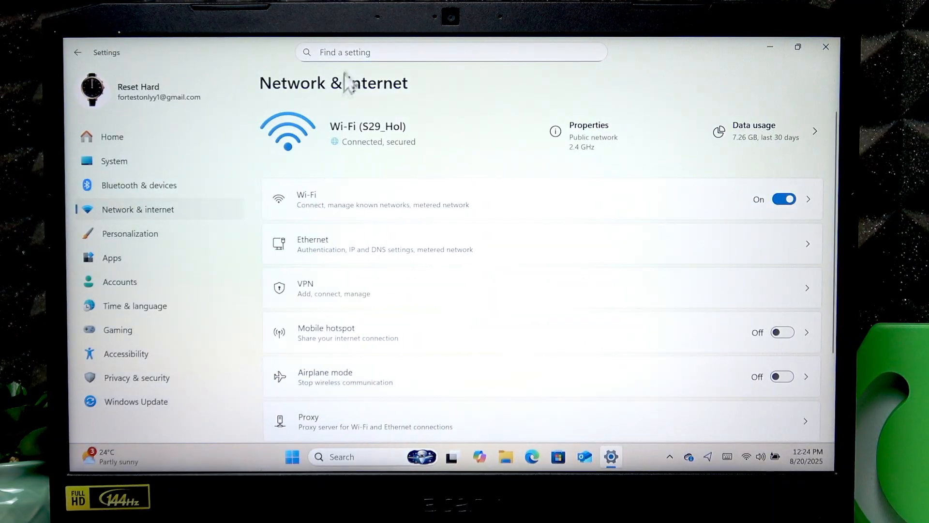
scroll(down, 3)
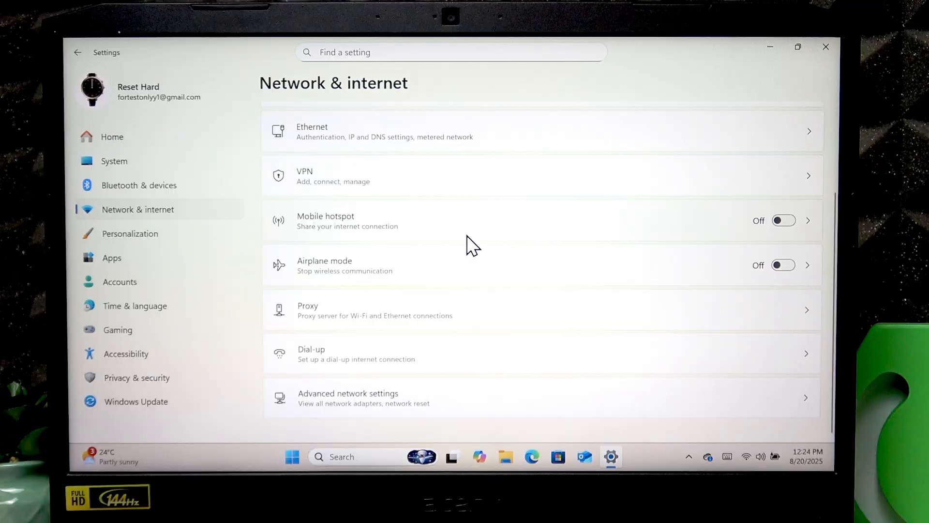
mouse_move(380, 409)
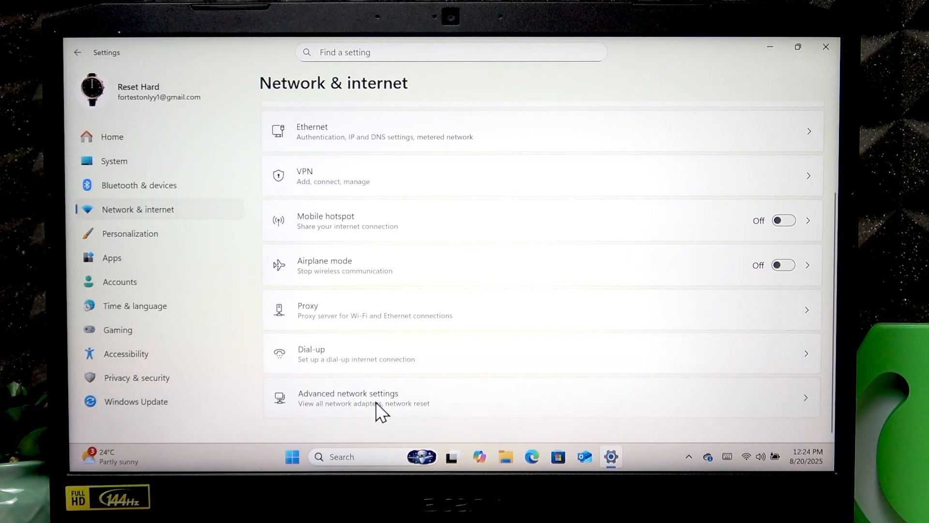
mouse_move(450, 403)
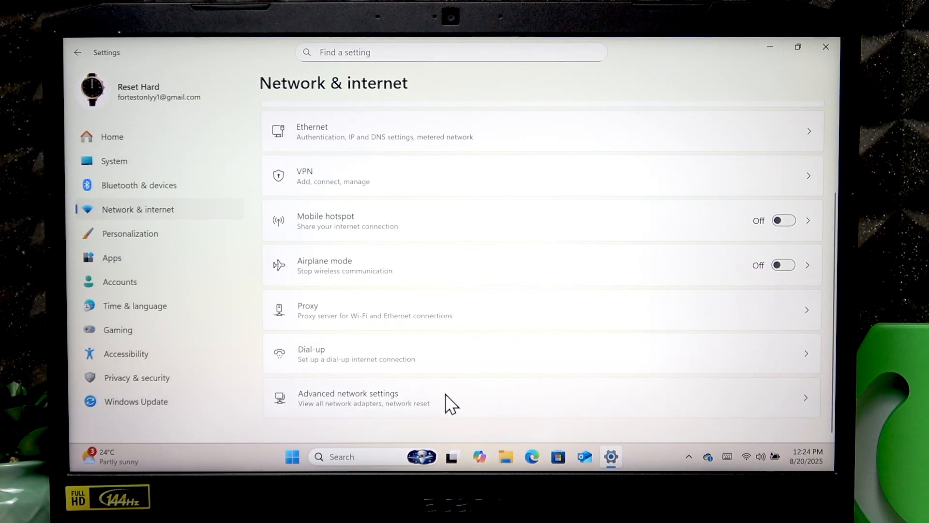
click(348, 393)
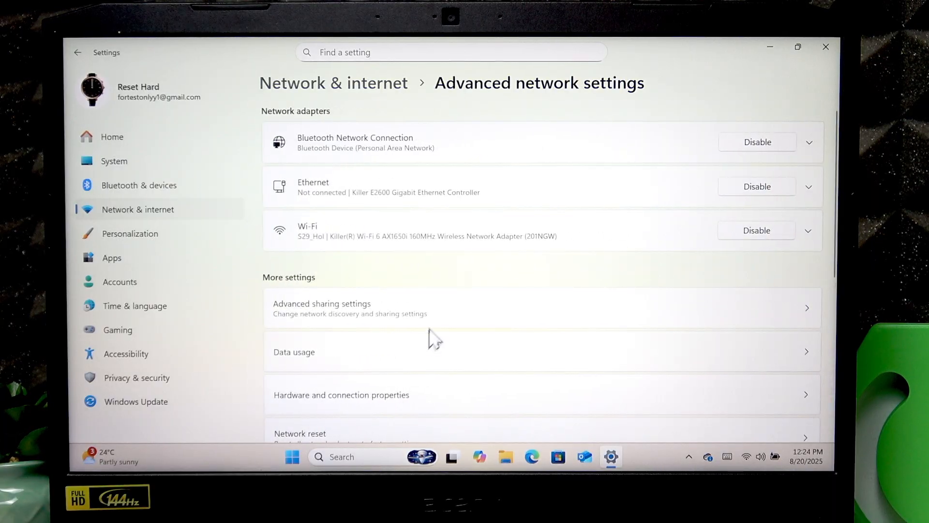
scroll(down, 3)
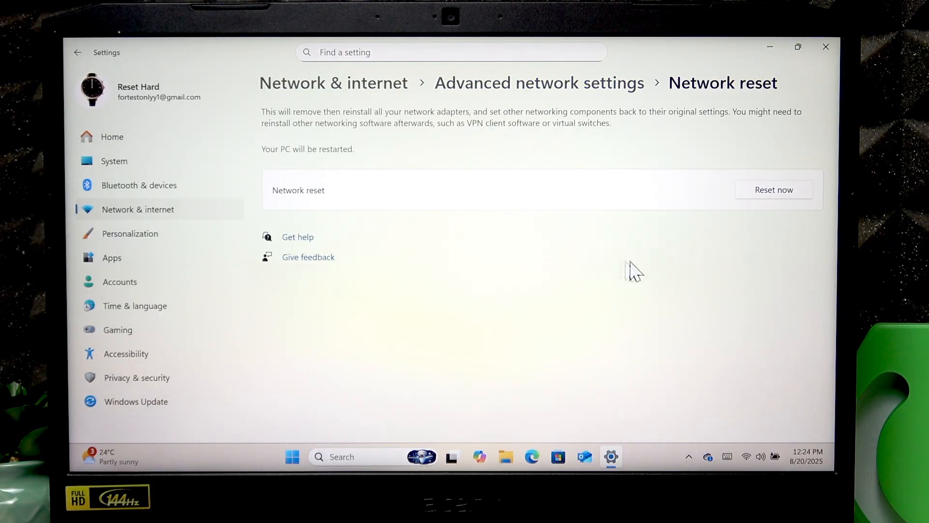
mouse_move(406, 296)
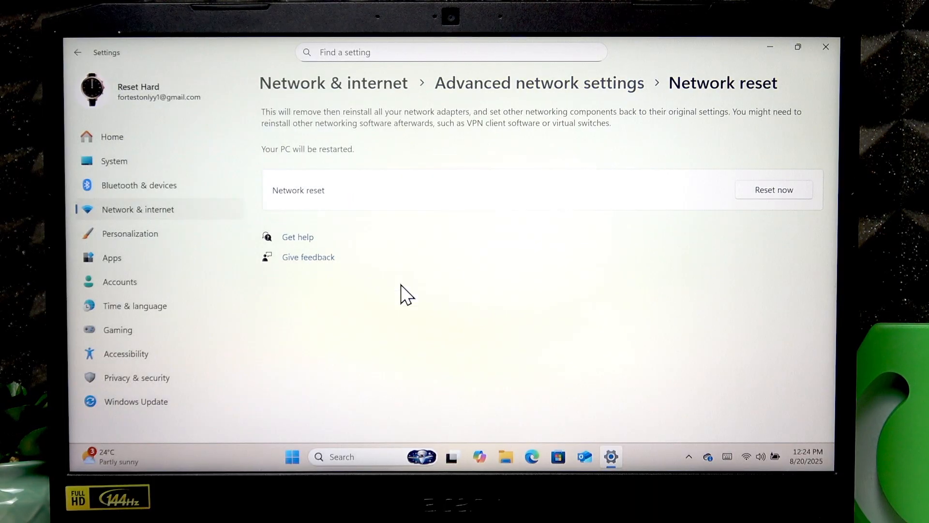
Run Network reset, dismiss the sign-out notice, and restart the laptop from the Start menu.
click(773, 190)
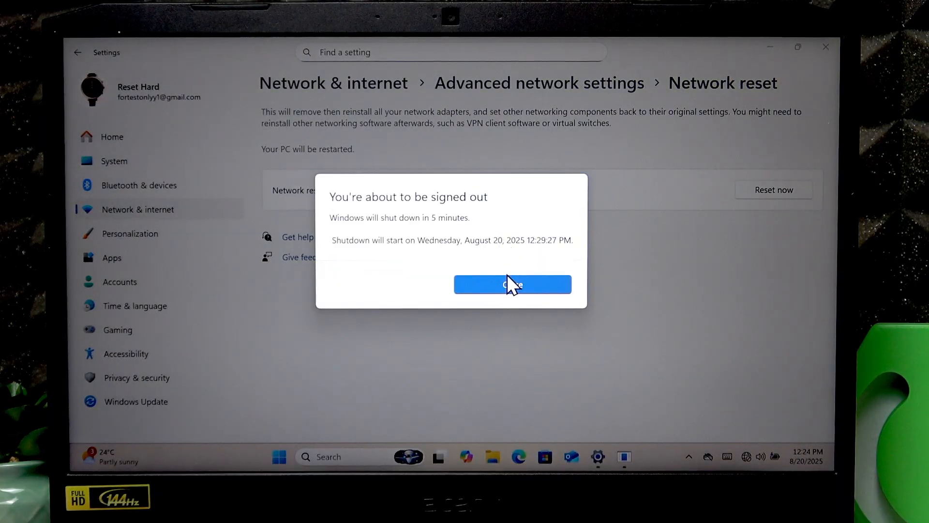
click(512, 284)
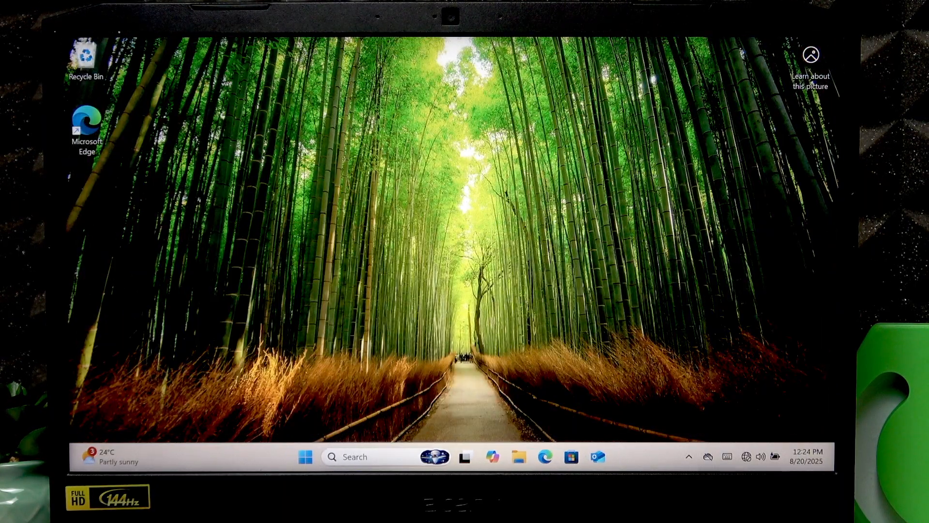
click(304, 456)
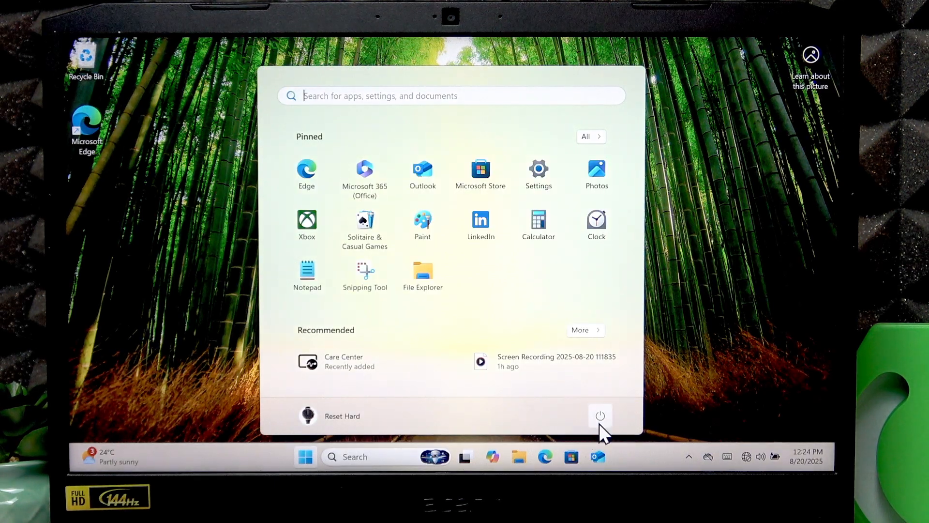
click(600, 414)
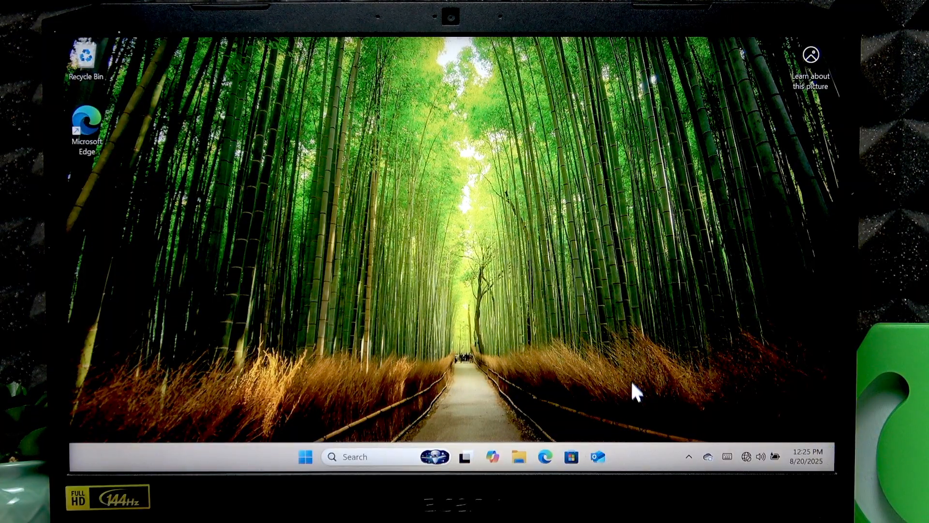
Join the S29_Hol Wi-Fi network with its password via the Quick Settings Wi-Fi list.
click(748, 456)
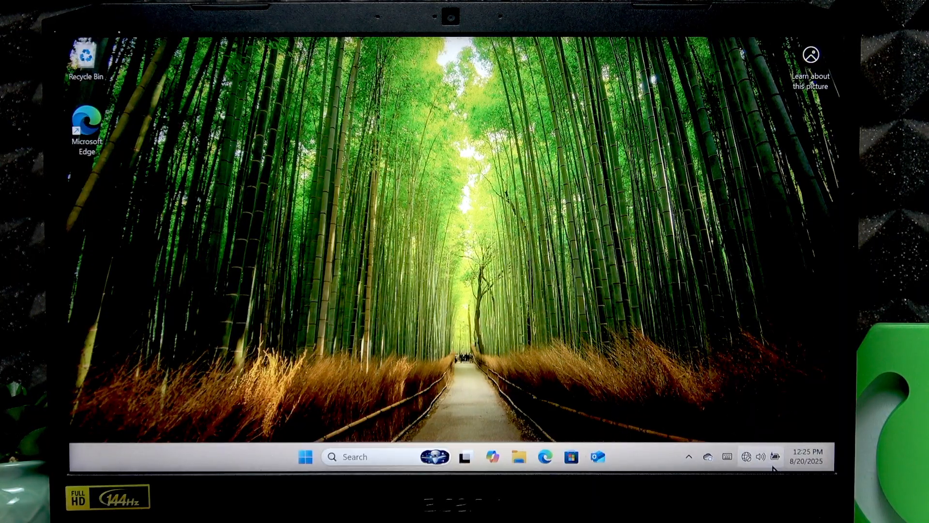
click(745, 456)
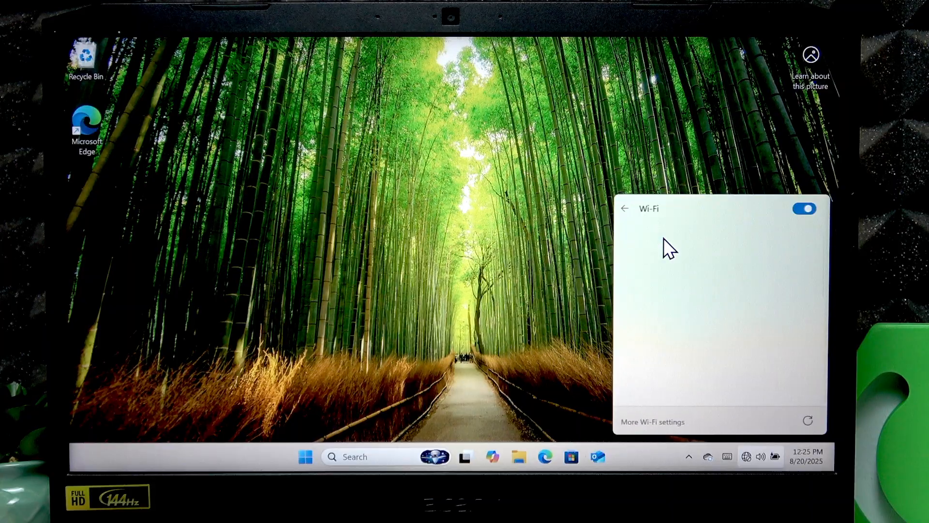
click(804, 209)
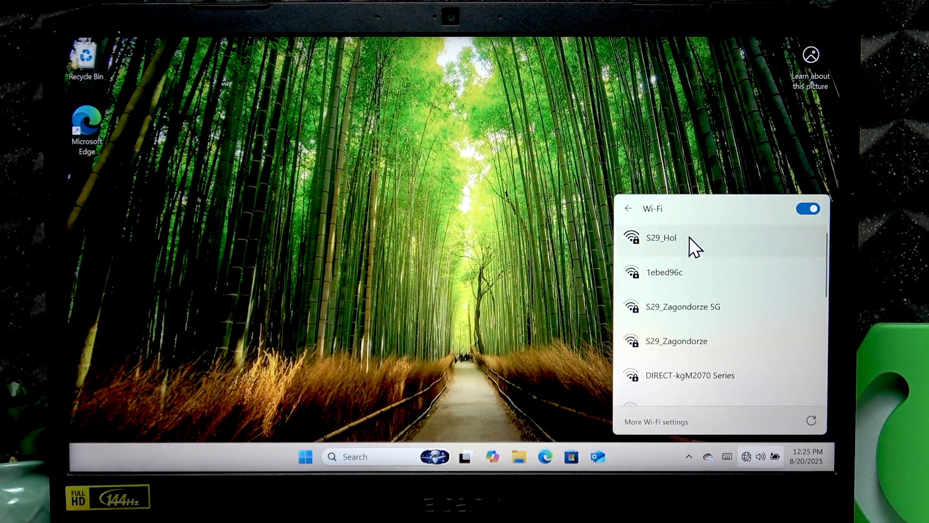
click(660, 238)
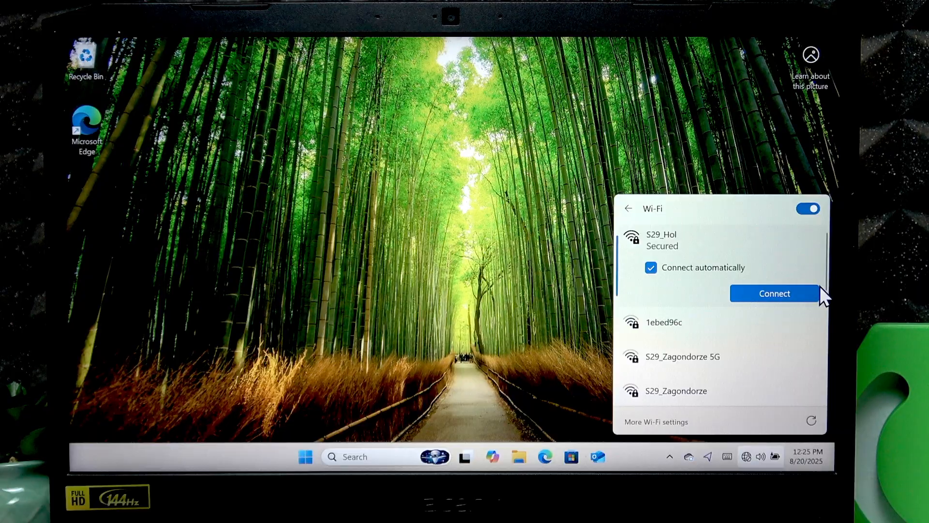
click(774, 294)
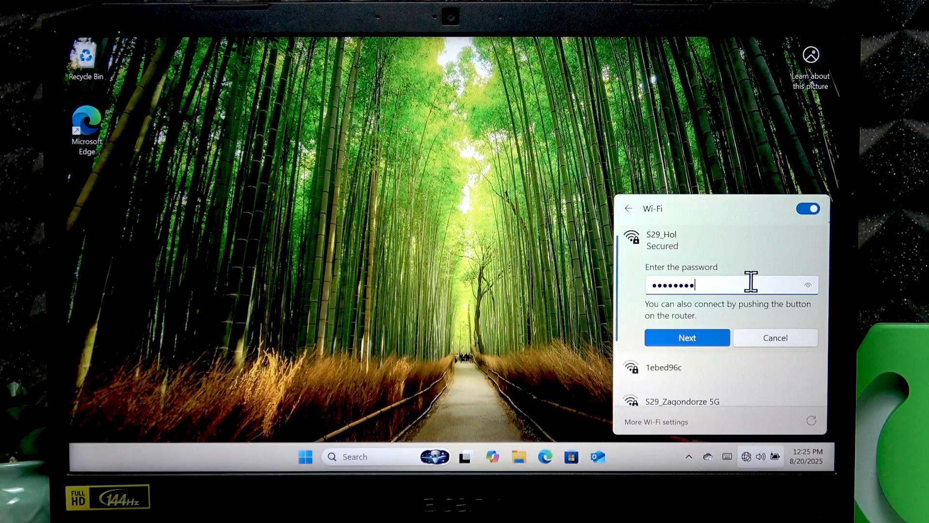
click(687, 337)
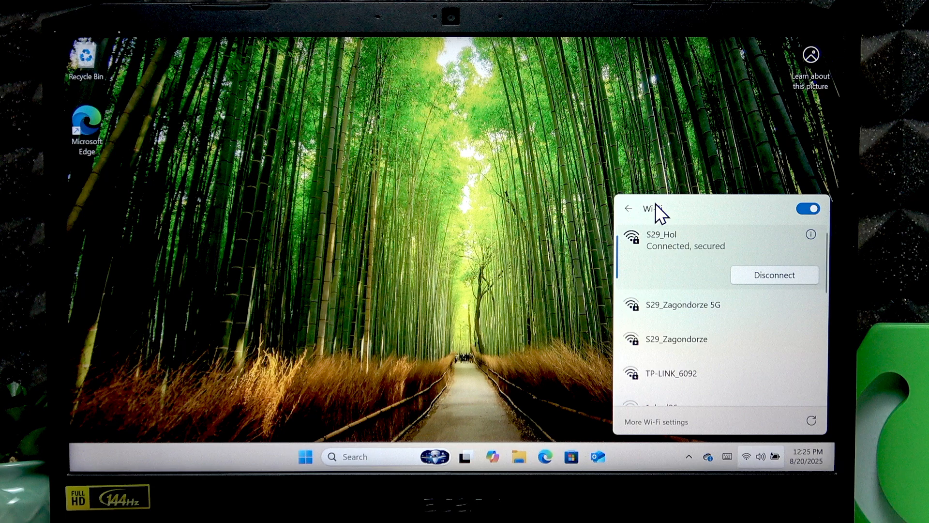
click(628, 208)
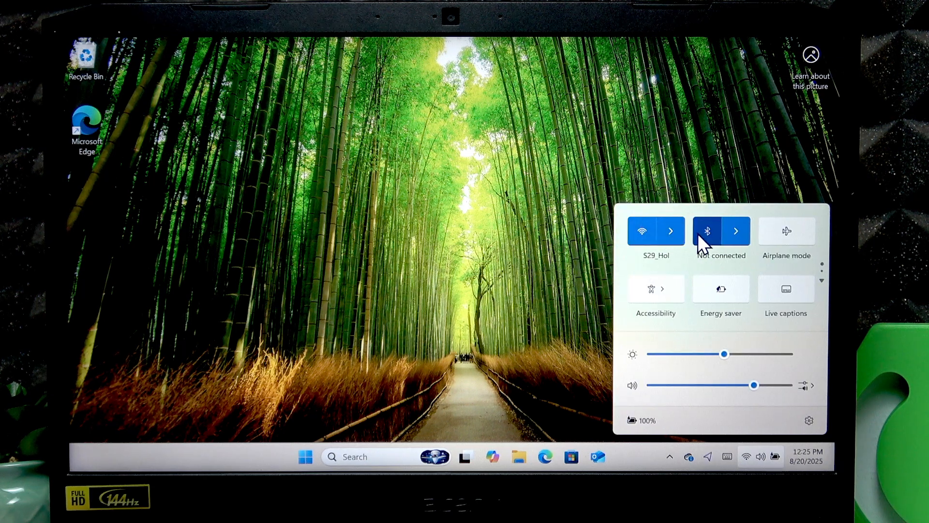
Scroll the Get Help network results to the 'Restart the Wi-Fi network adapter' recommendation.
click(706, 230)
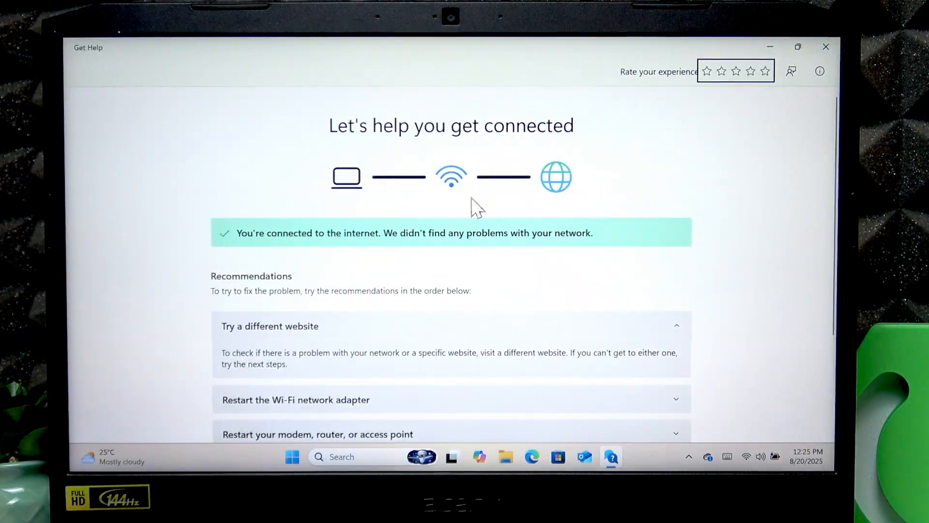
scroll(down, 3)
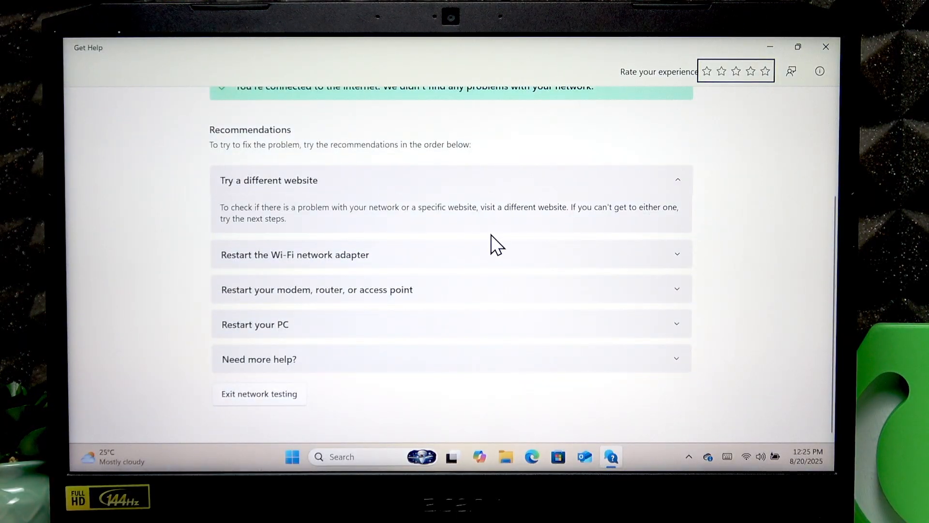
mouse_move(601, 260)
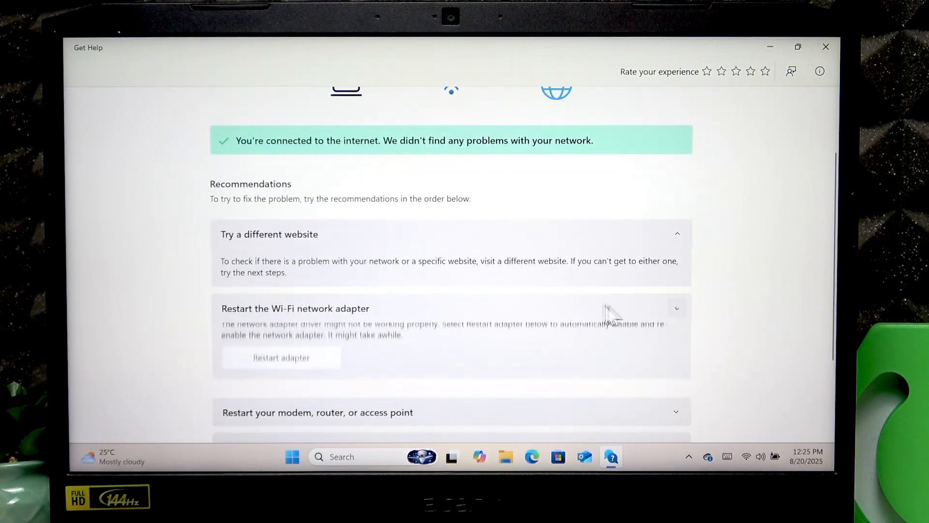
Scroll through the remaining Get Help advice on restarting the adapter and router.
scroll(down, 3)
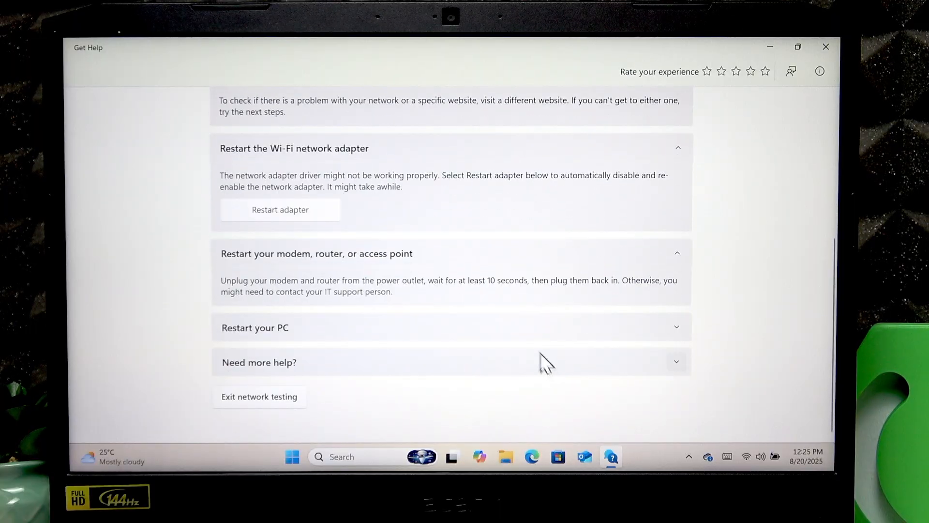
scroll(down, 3)
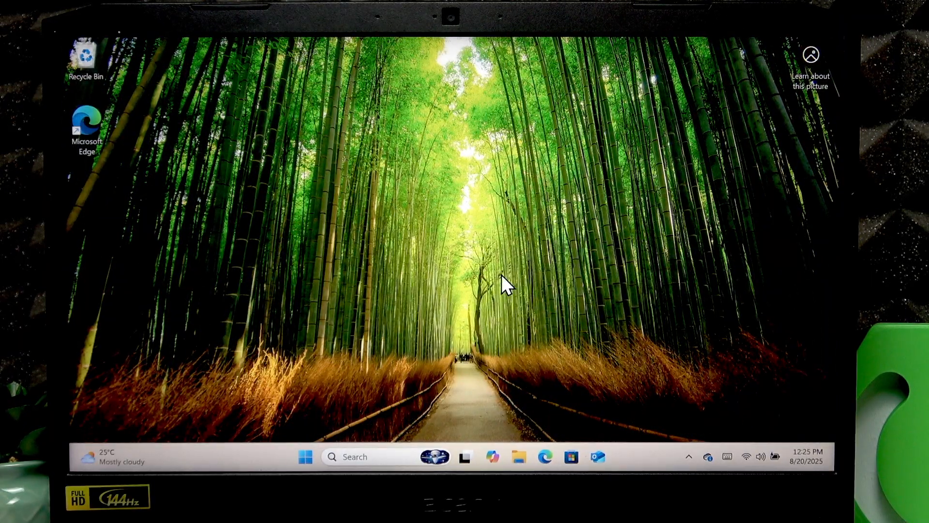
mouse_move(490, 243)
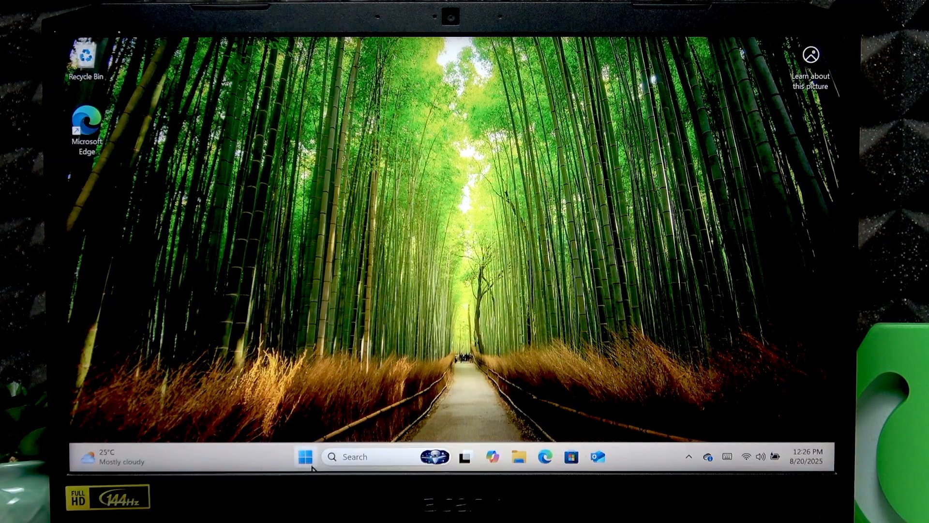
Launch Device Manager by searching 'dec' and expand Network adapters.
click(305, 457)
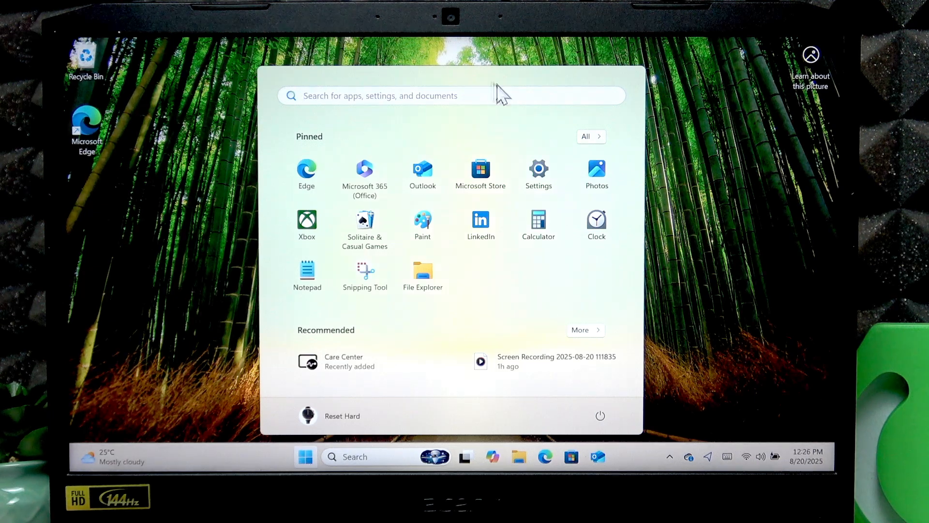
text(dec)
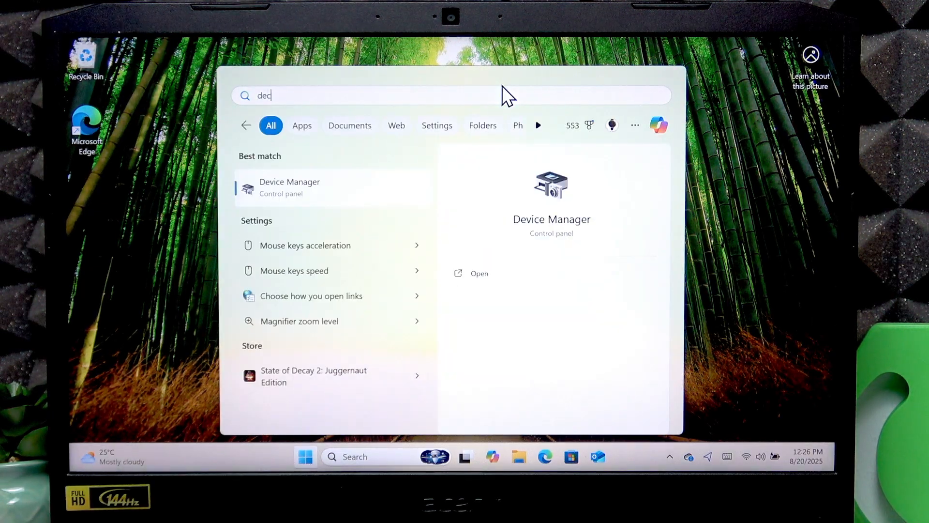
click(290, 186)
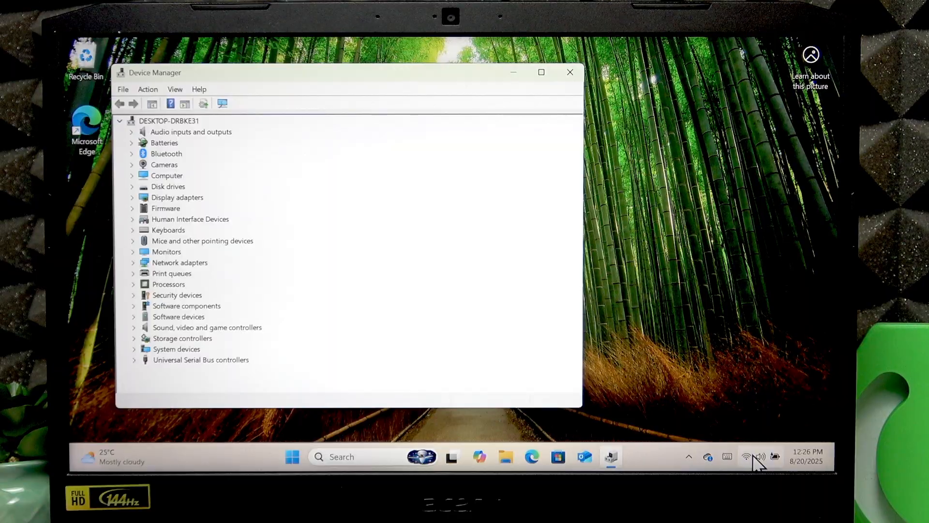
mouse_move(174, 279)
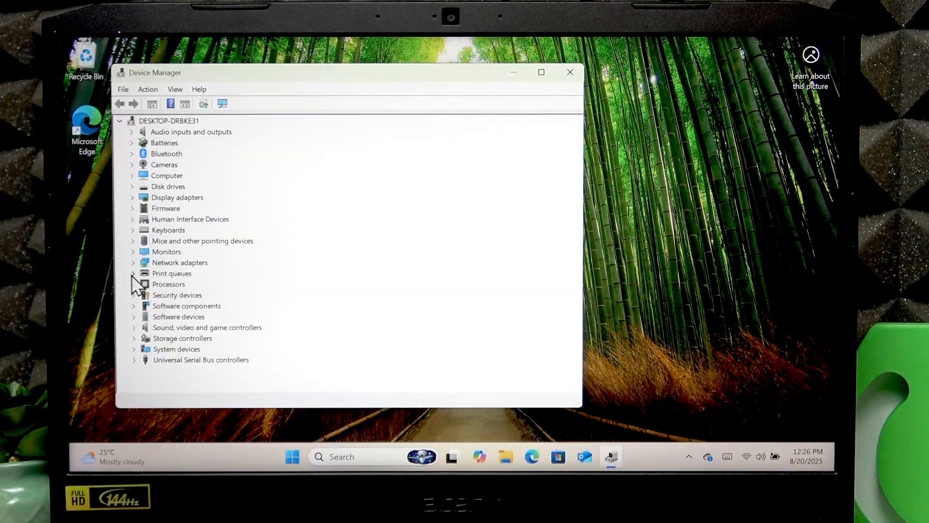
mouse_move(136, 274)
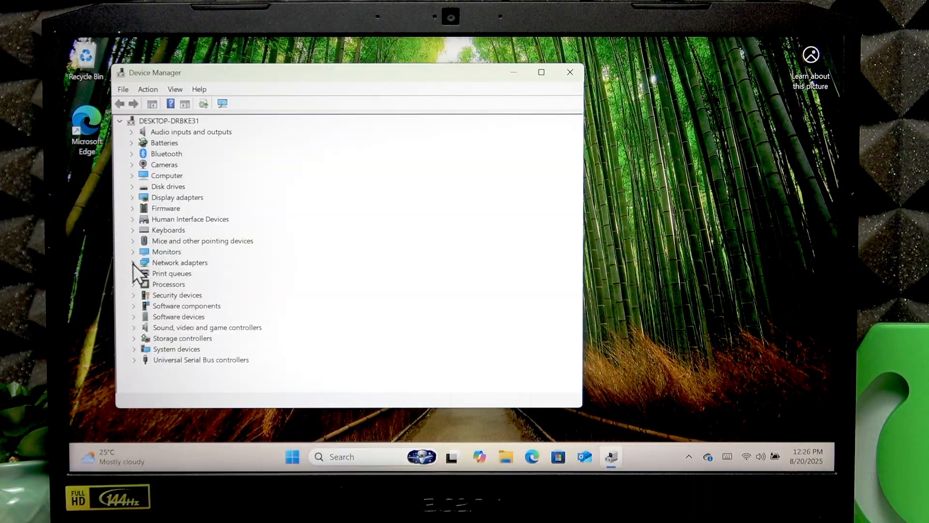
click(132, 262)
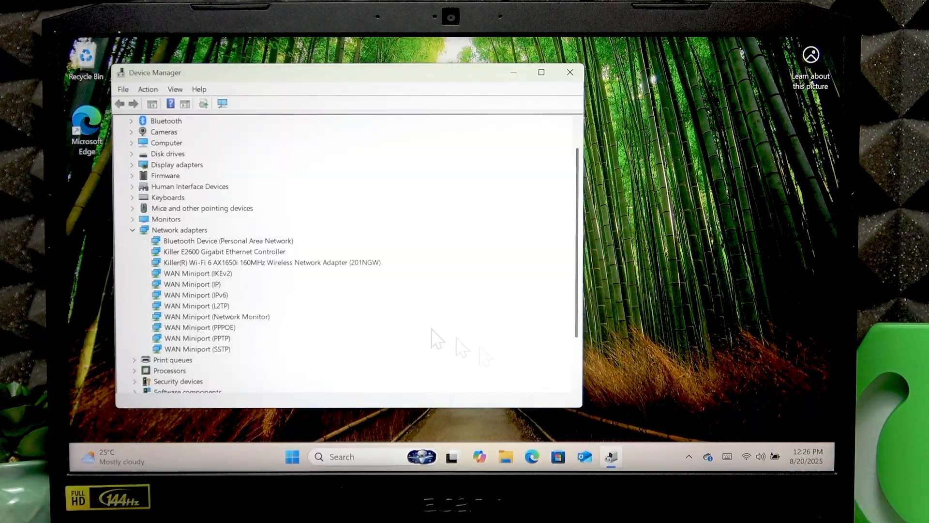
mouse_move(172, 291)
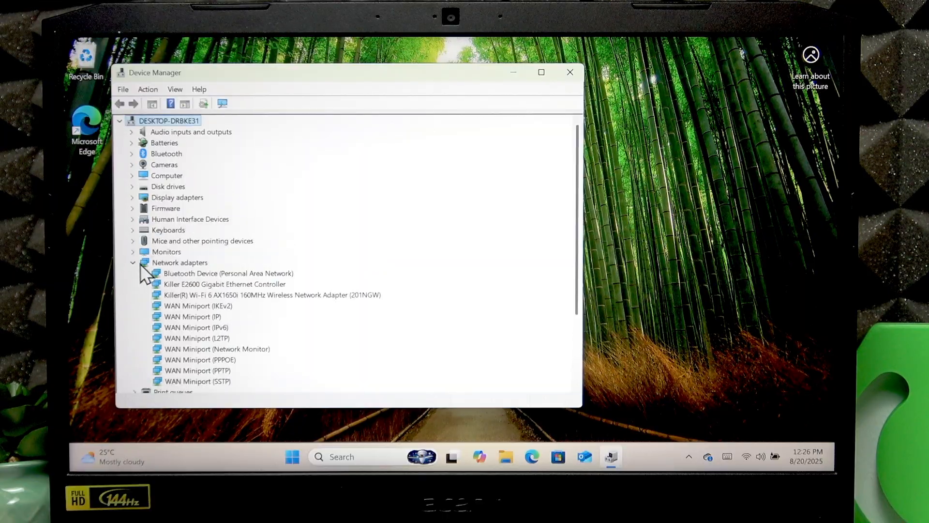
mouse_move(176, 331)
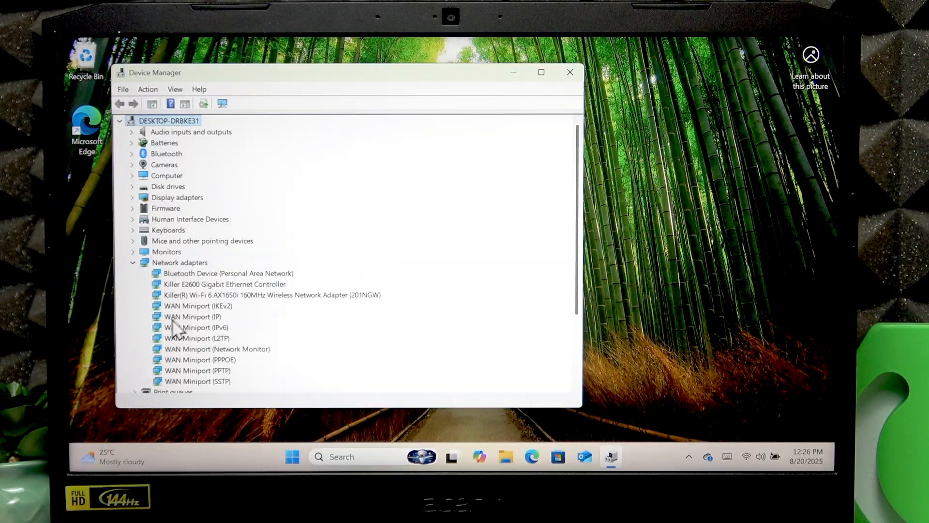
mouse_move(189, 306)
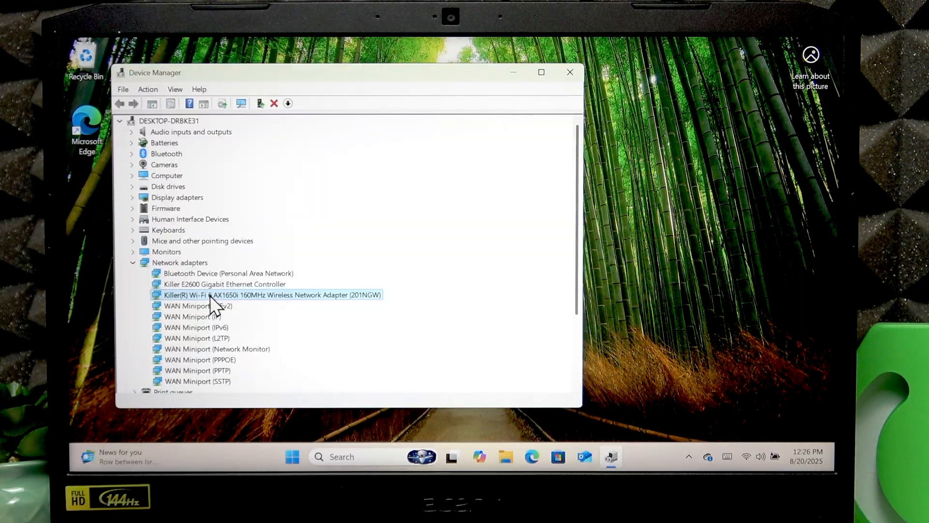
Have Windows search automatically for a Killer Wi-Fi adapter driver, then close Device Manager.
double_click(269, 295)
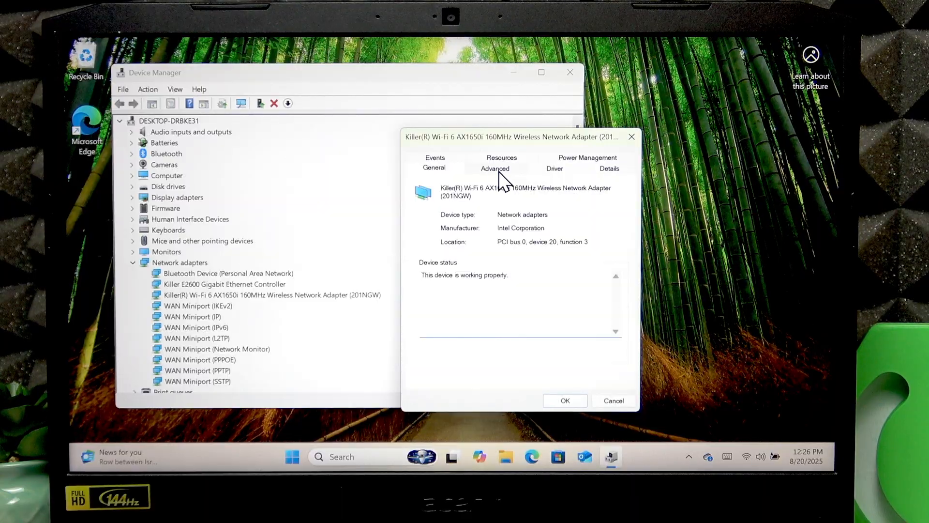
click(555, 169)
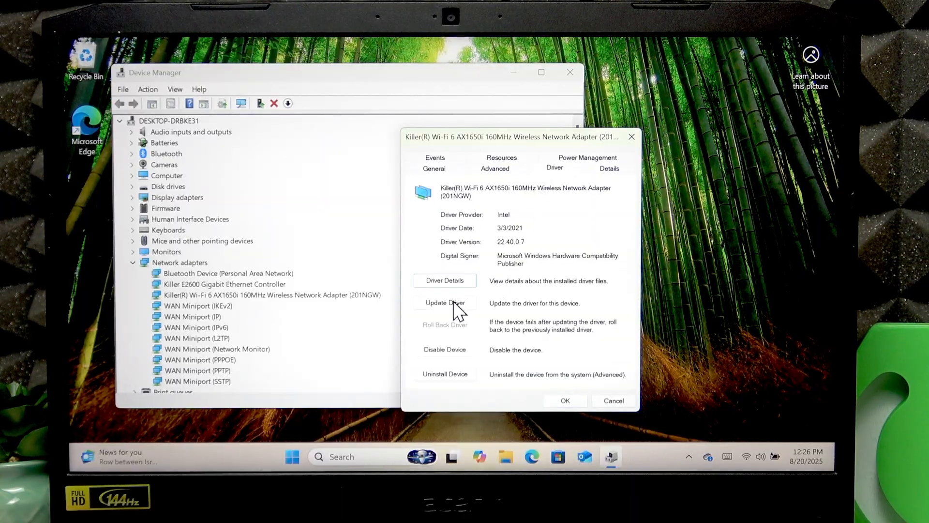
click(444, 302)
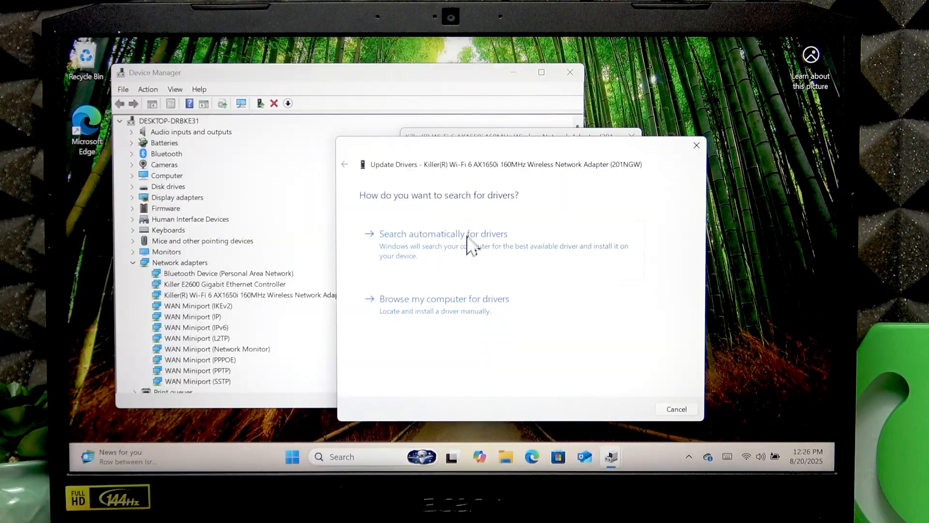
click(444, 233)
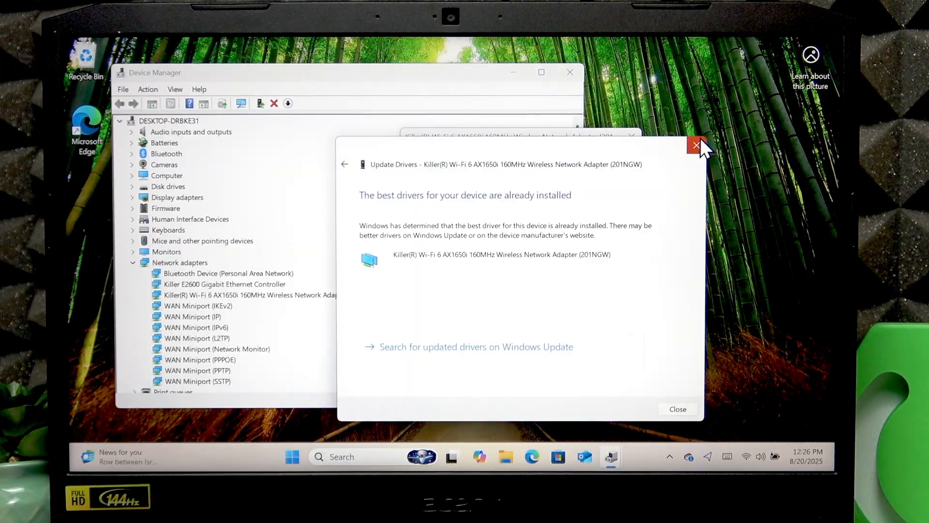
click(696, 146)
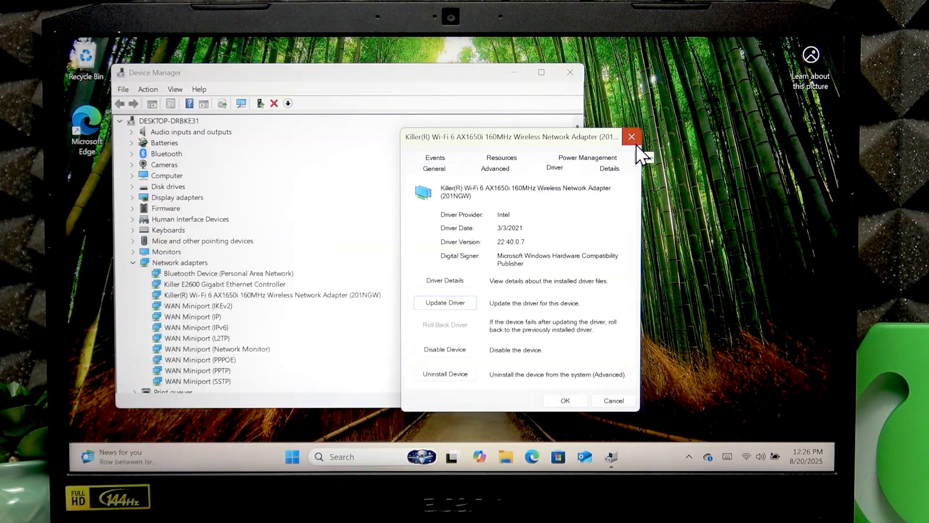
click(631, 136)
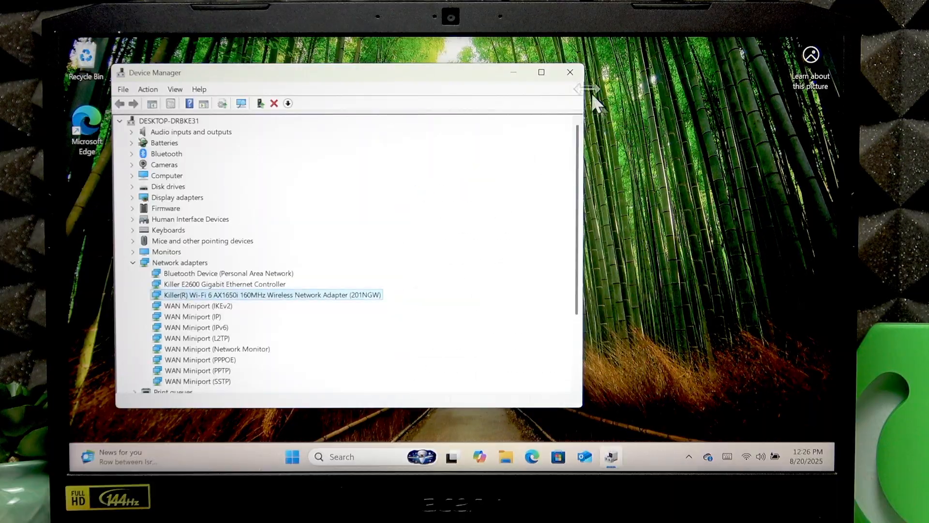
click(569, 72)
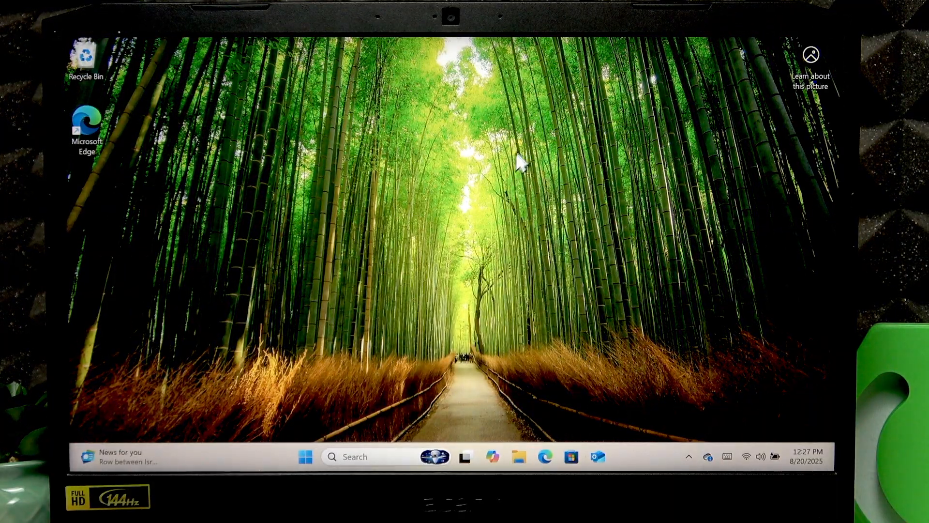
mouse_move(423, 204)
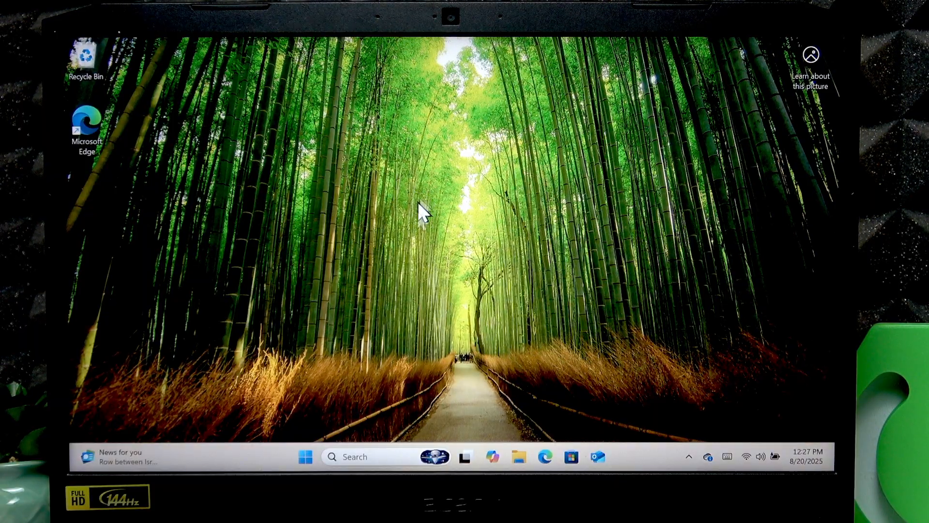
mouse_move(409, 373)
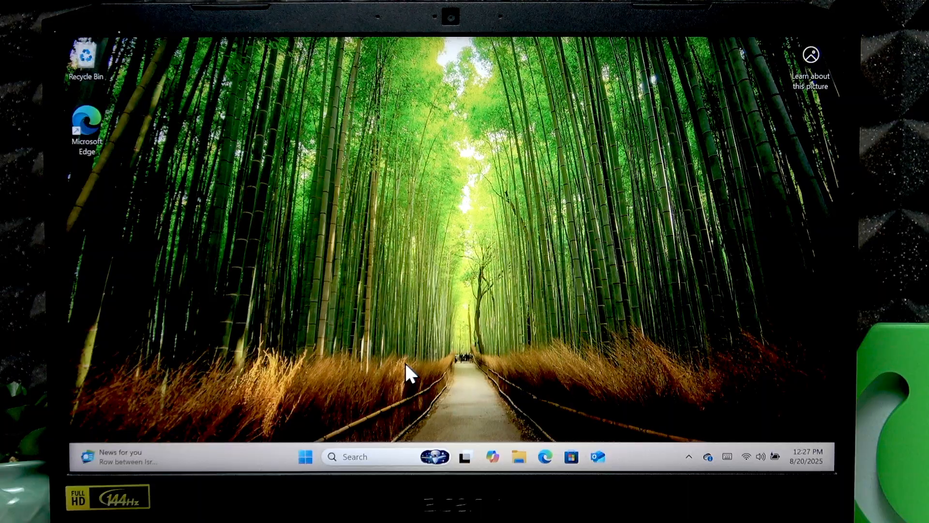
mouse_move(281, 356)
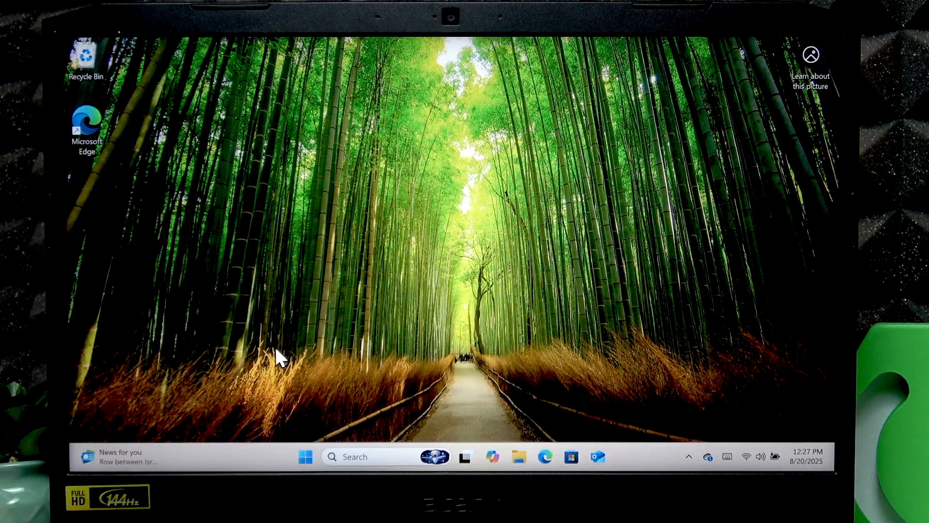
mouse_move(282, 456)
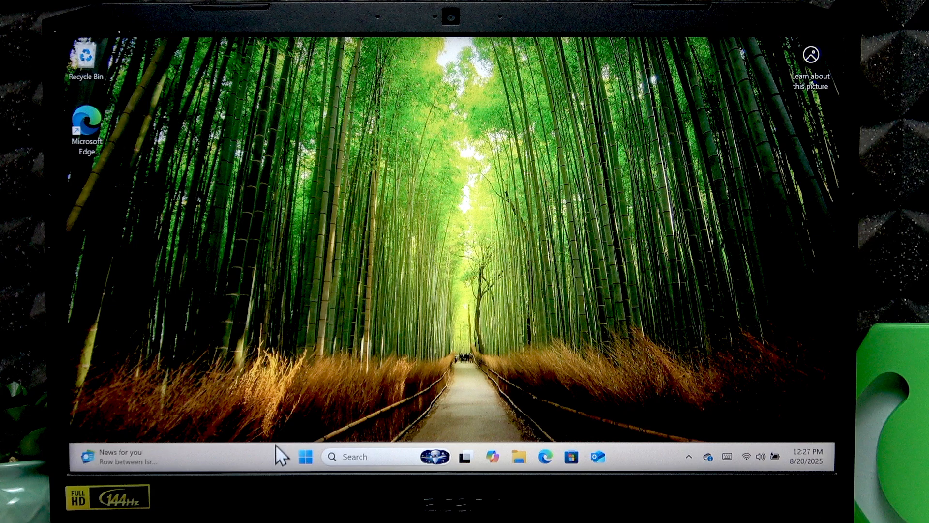
mouse_move(281, 462)
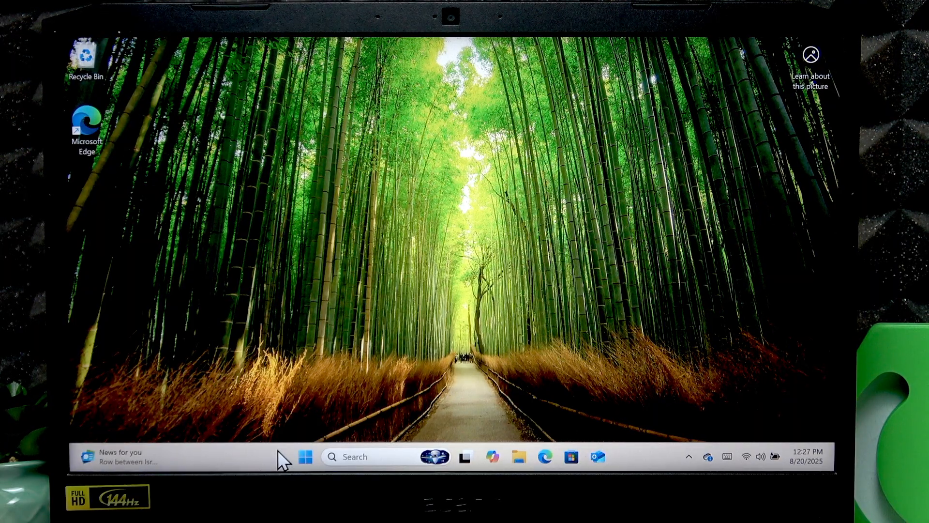
mouse_move(544, 457)
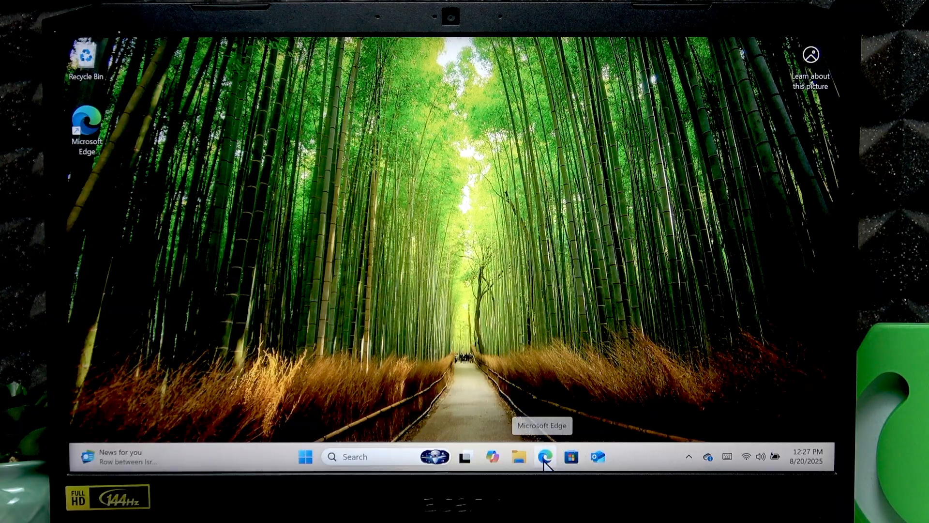
mouse_move(546, 462)
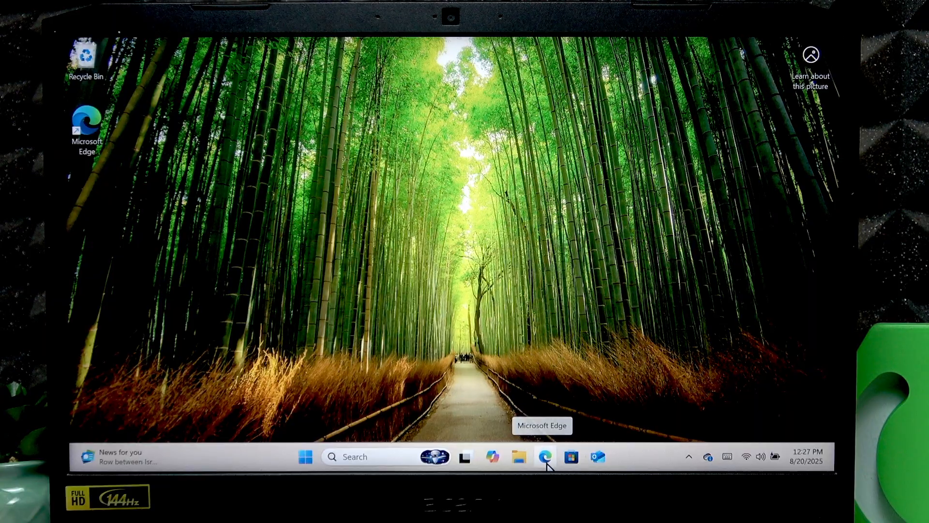
Launch Edge, search Google for 'acer drivers', and open Acer's Drivers and Manuals page.
click(544, 457)
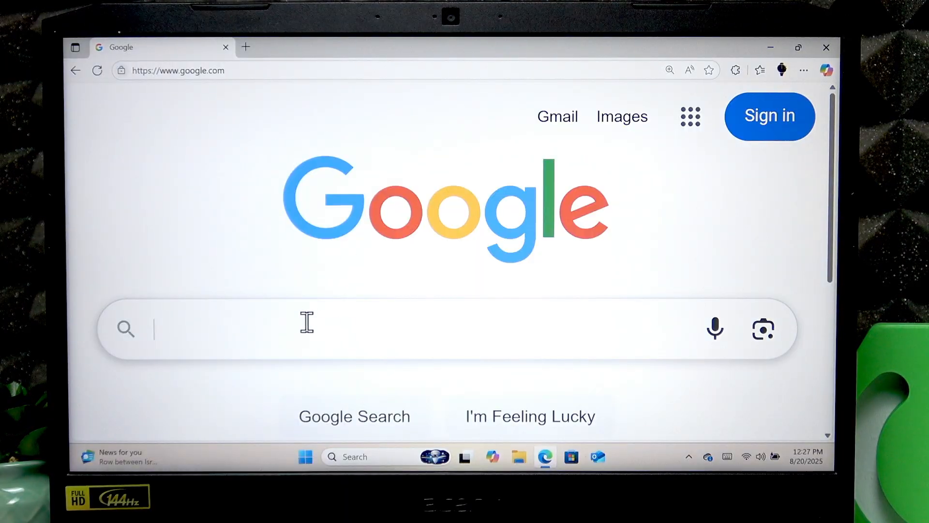
text(acer drivers)
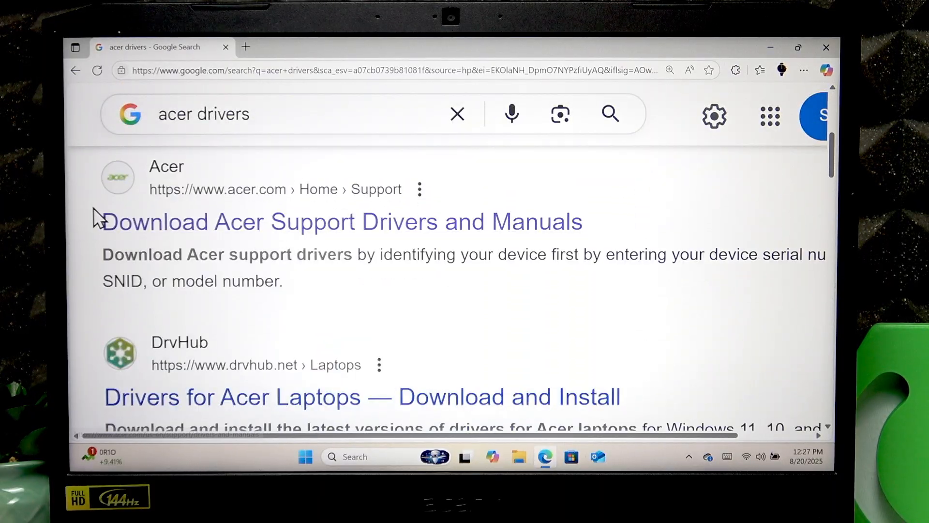
mouse_move(311, 222)
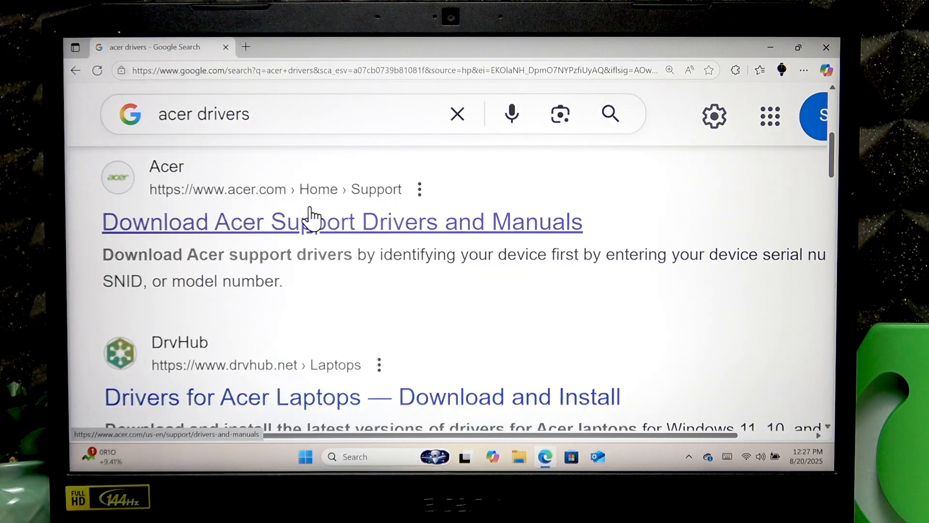
mouse_move(367, 188)
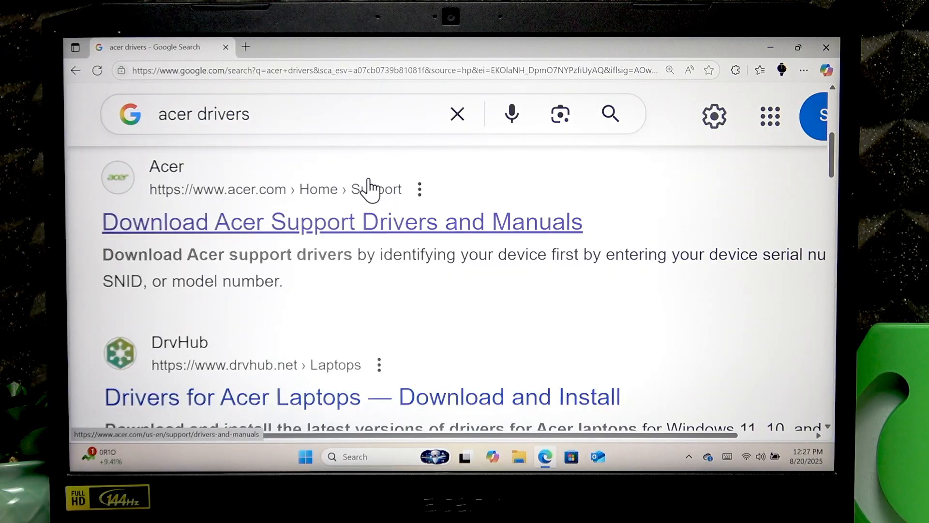
click(341, 221)
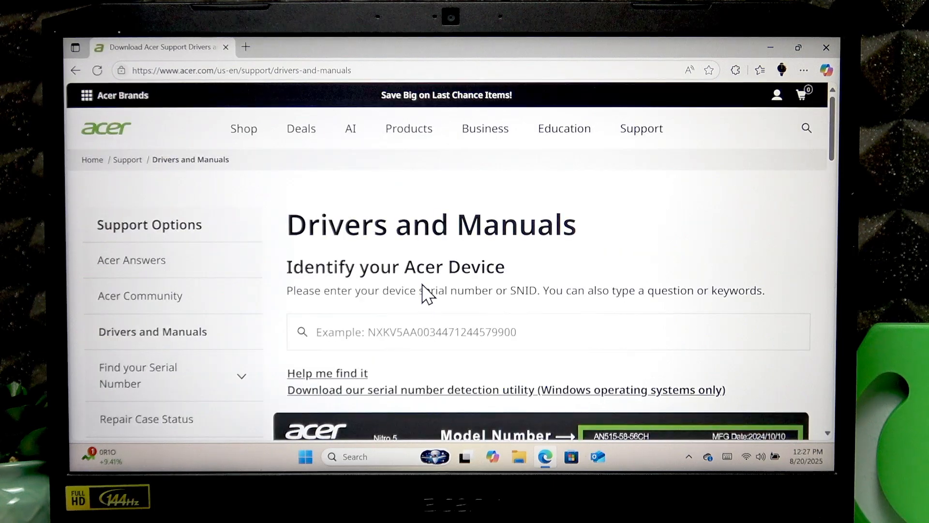
scroll(down, 3)
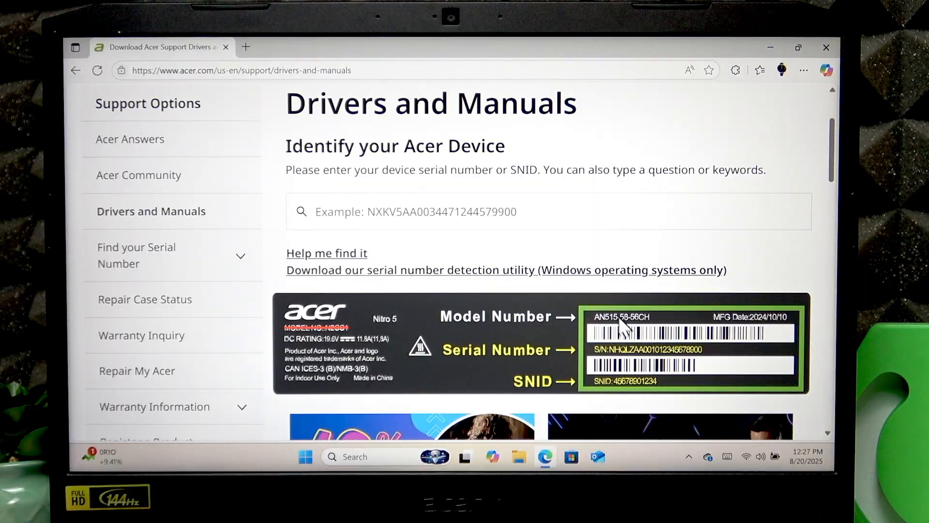
mouse_move(527, 359)
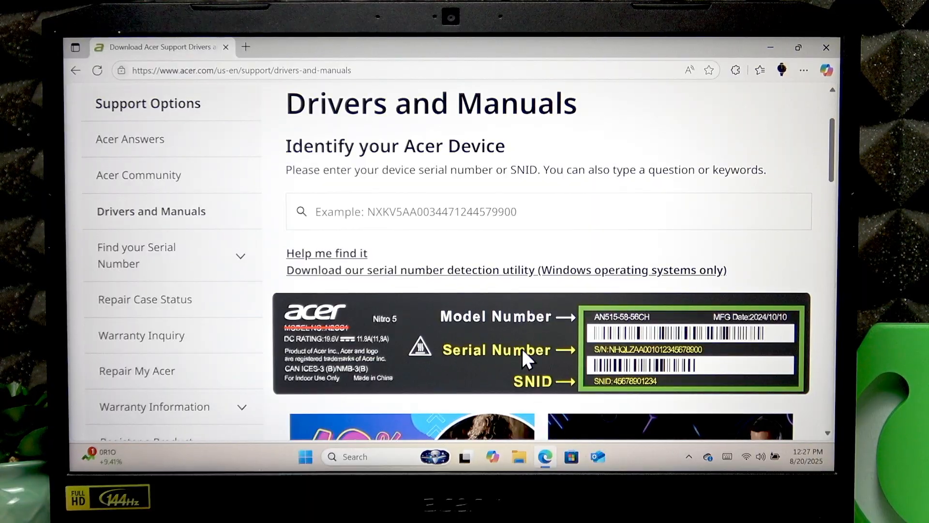
mouse_move(549, 311)
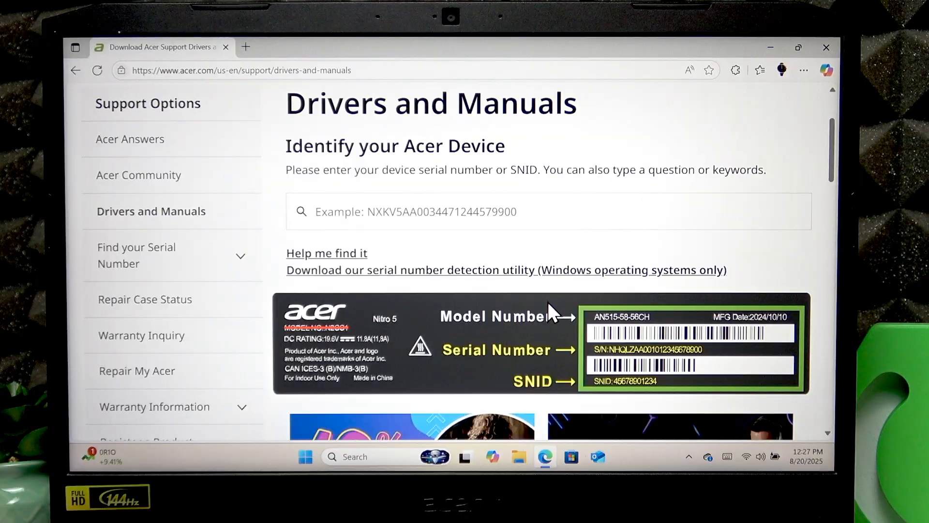
scroll(down, 3)
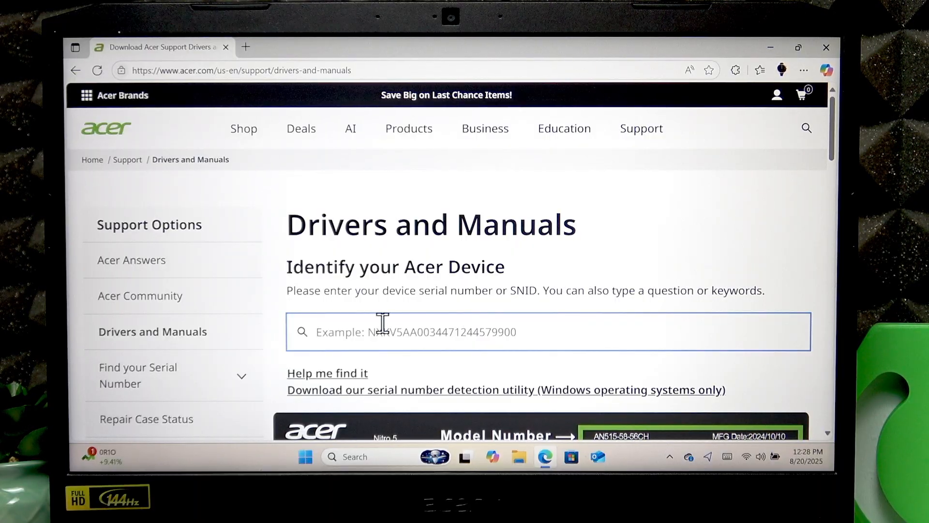
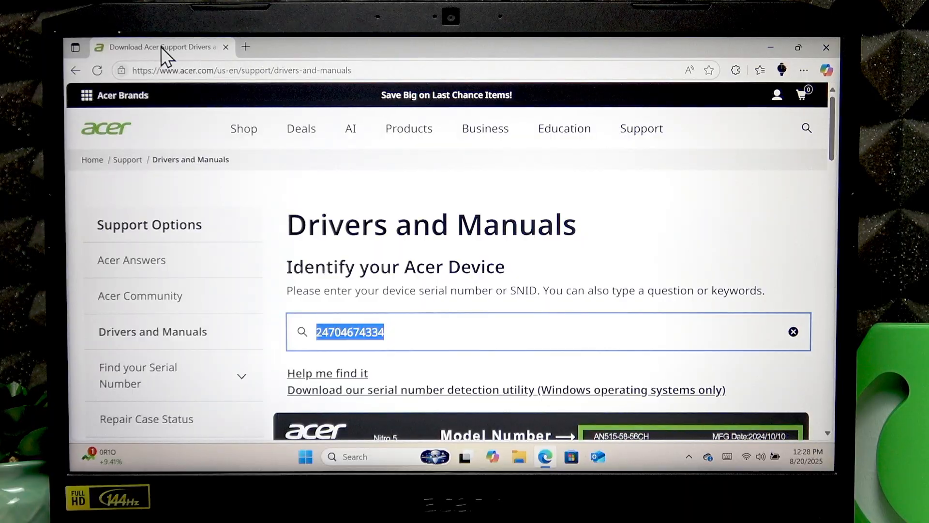
In an InPrivate window, search 'acer drivers' and open Acer's Drivers and Manuals result.
right_click(160, 47)
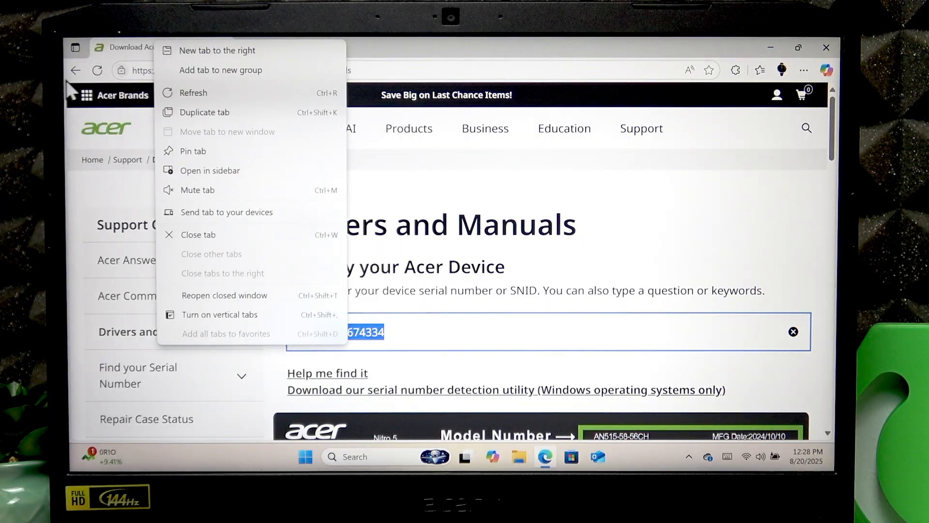
mouse_move(240, 119)
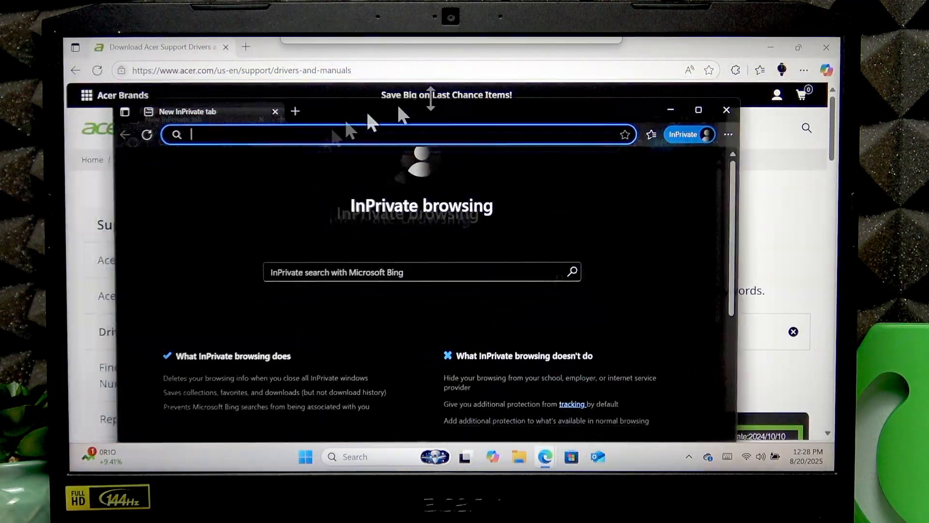
click(697, 110)
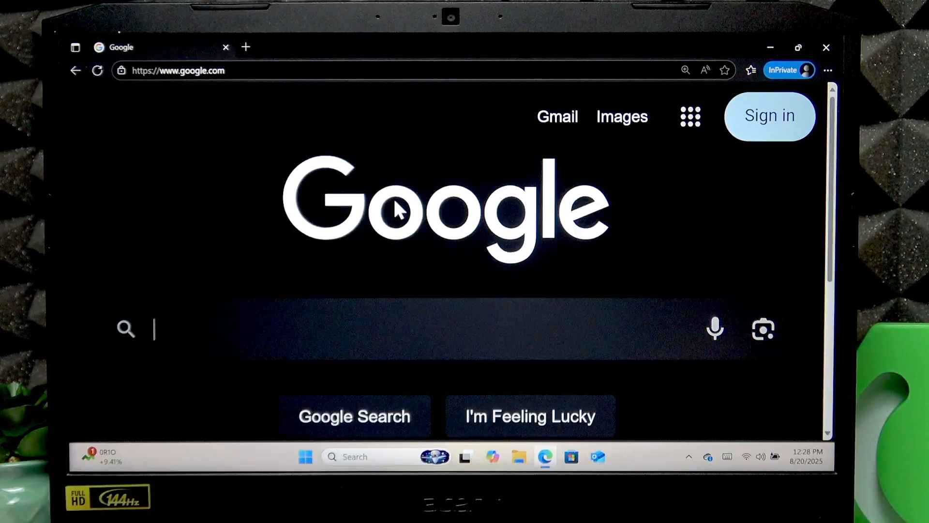
text(acer driv)
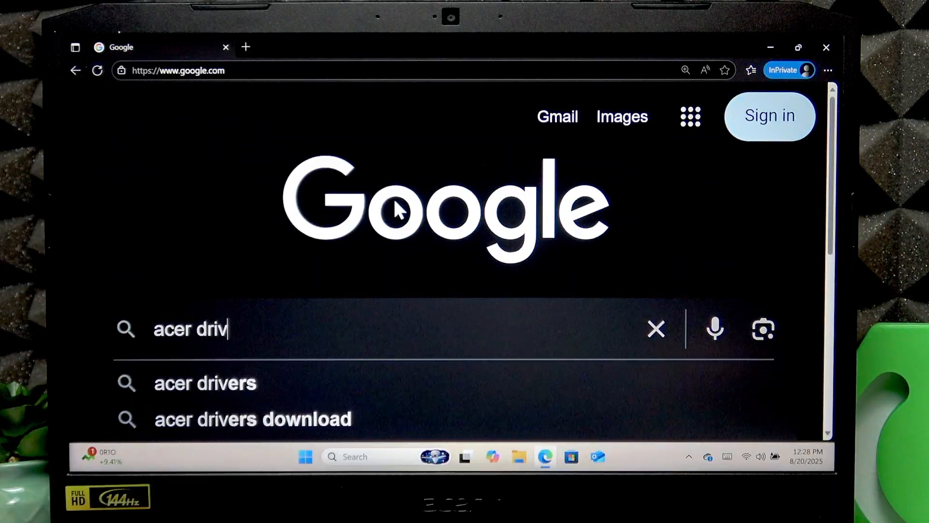
click(205, 383)
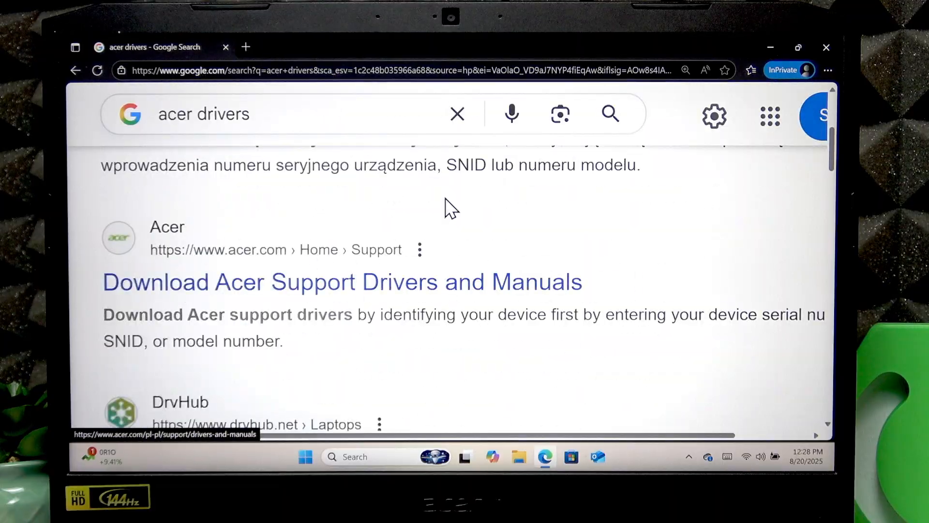
click(343, 282)
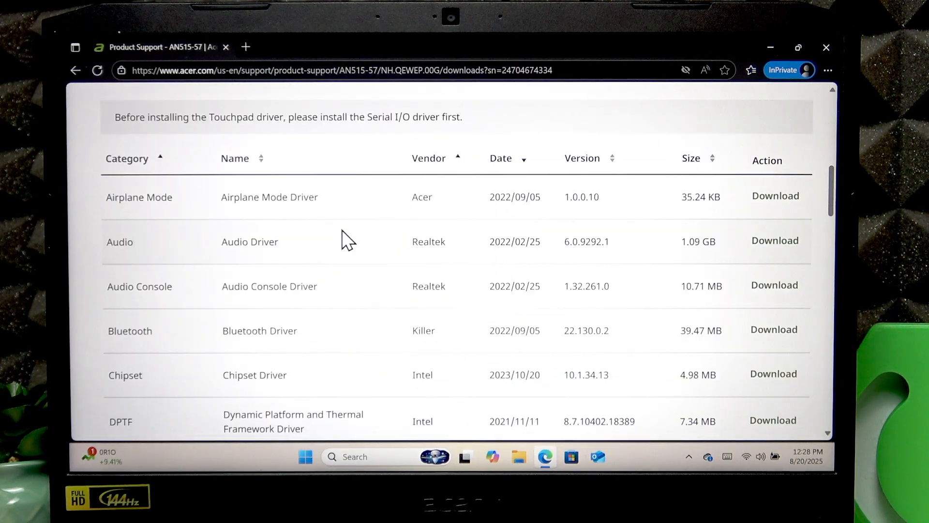
Download the Killer Wireless LAN Driver 22.130.0.5 and show the archive in its folder.
scroll(down, 3)
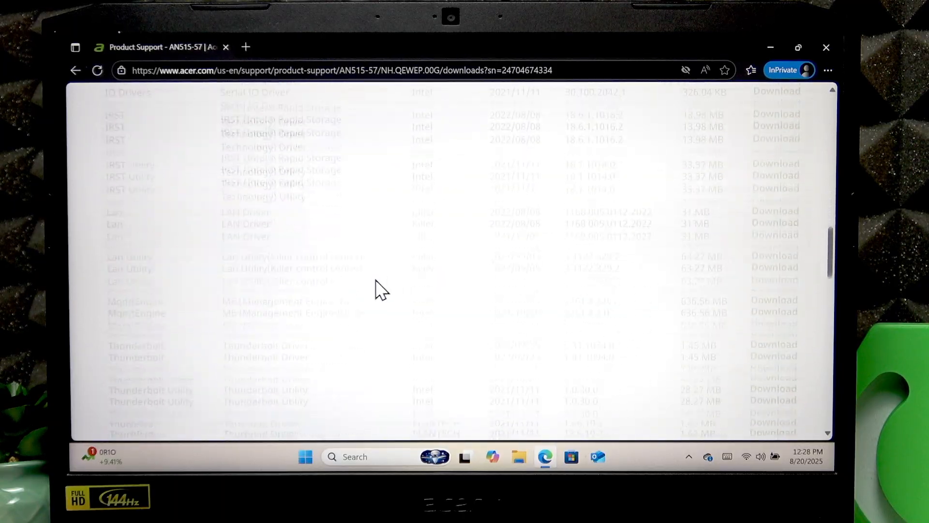
scroll(down, 3)
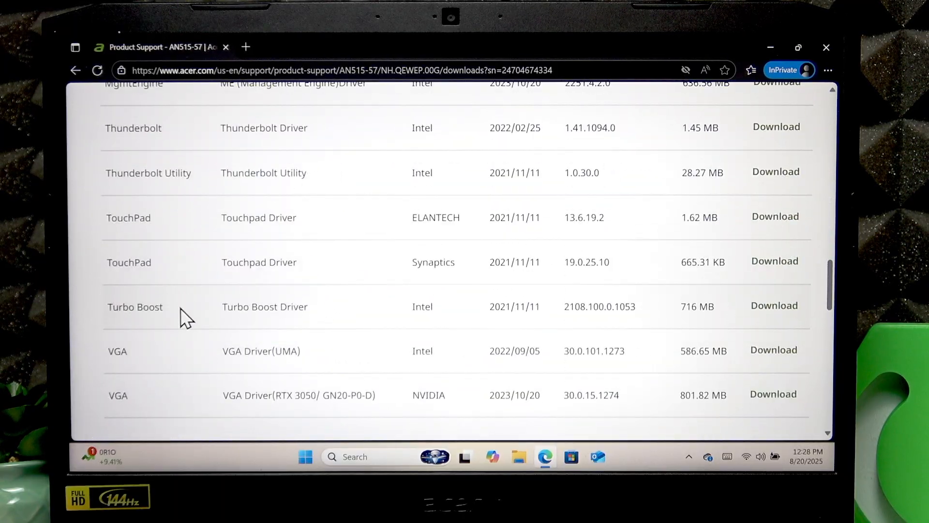
scroll(down, 3)
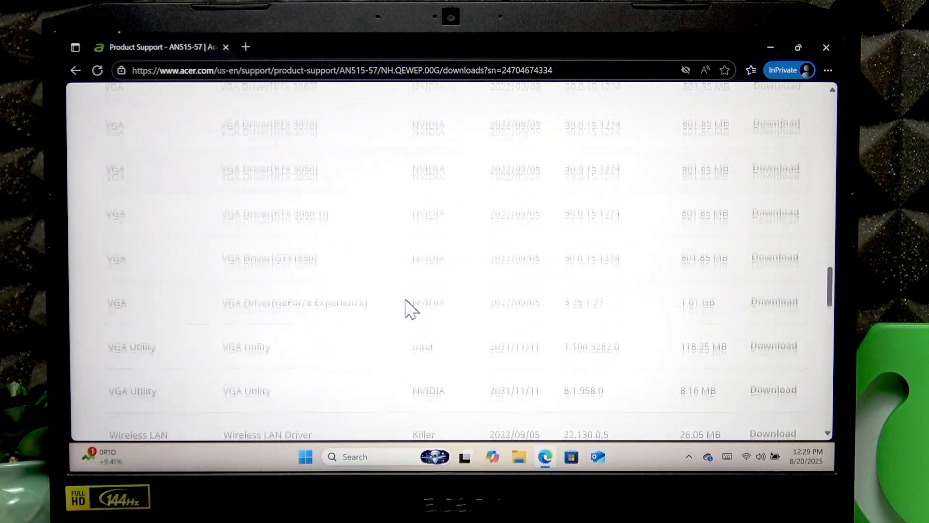
scroll(down, 3)
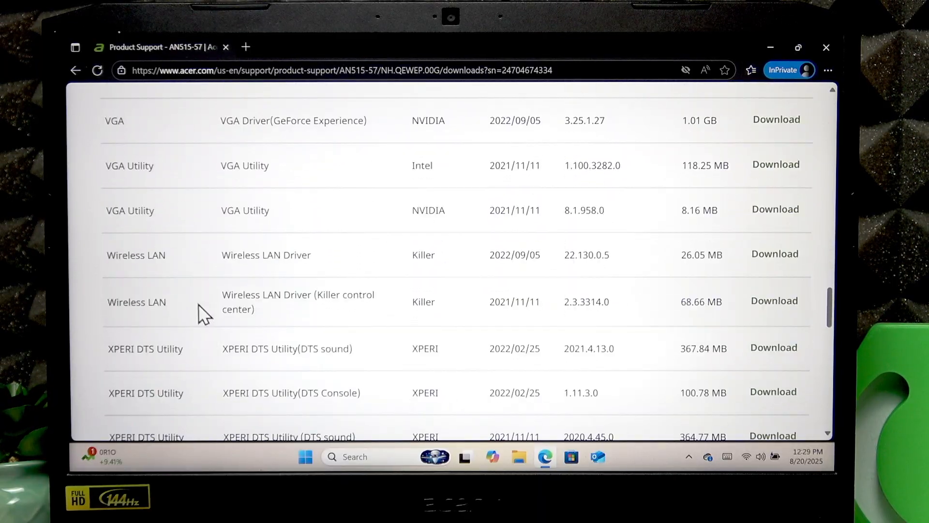
mouse_move(258, 252)
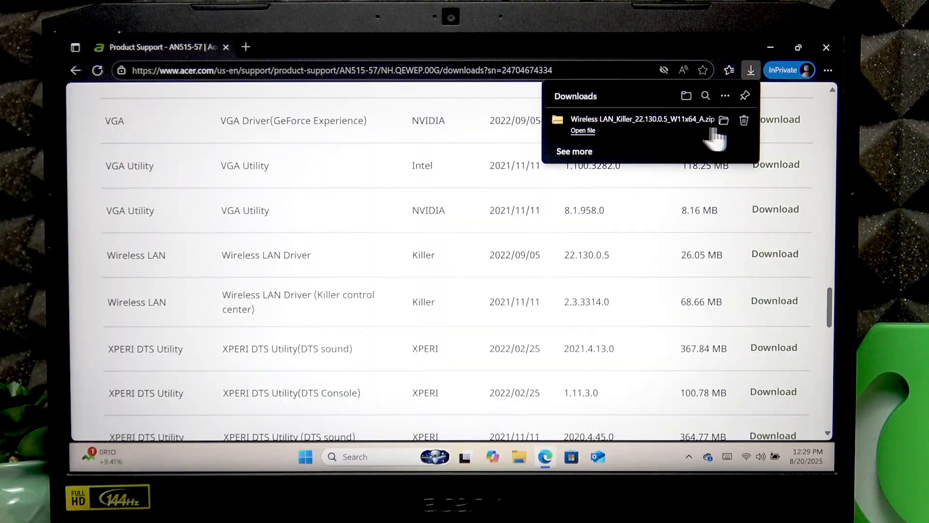
mouse_move(723, 121)
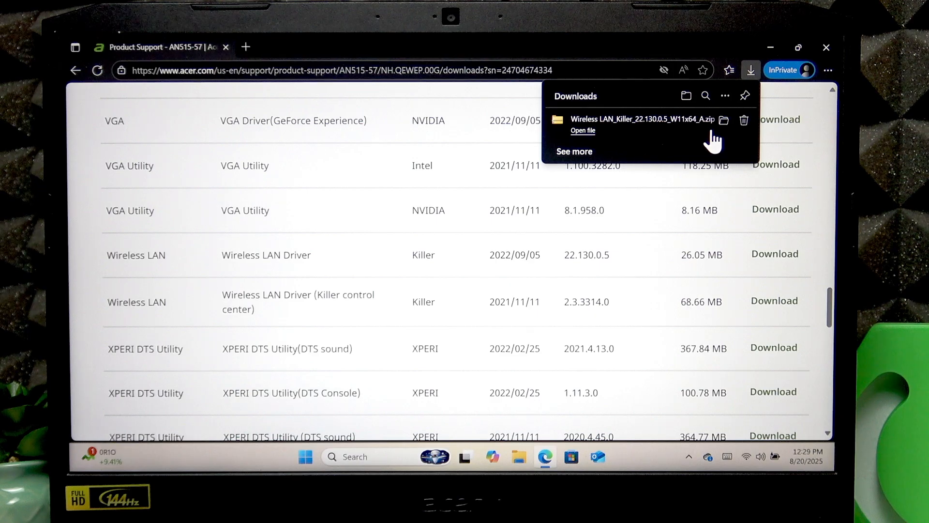
click(583, 130)
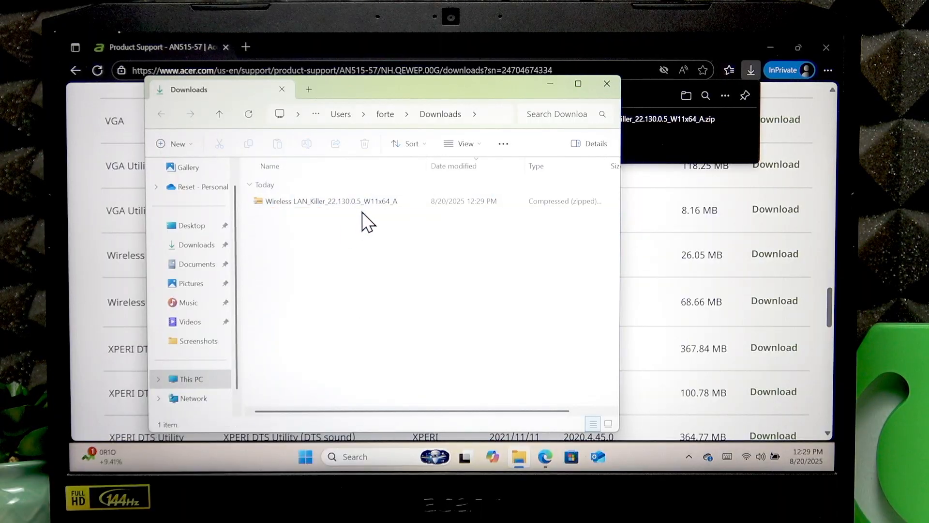
Extract the Killer driver zip into Downloads and run Setup_Driver from the extracted folder.
double_click(329, 201)
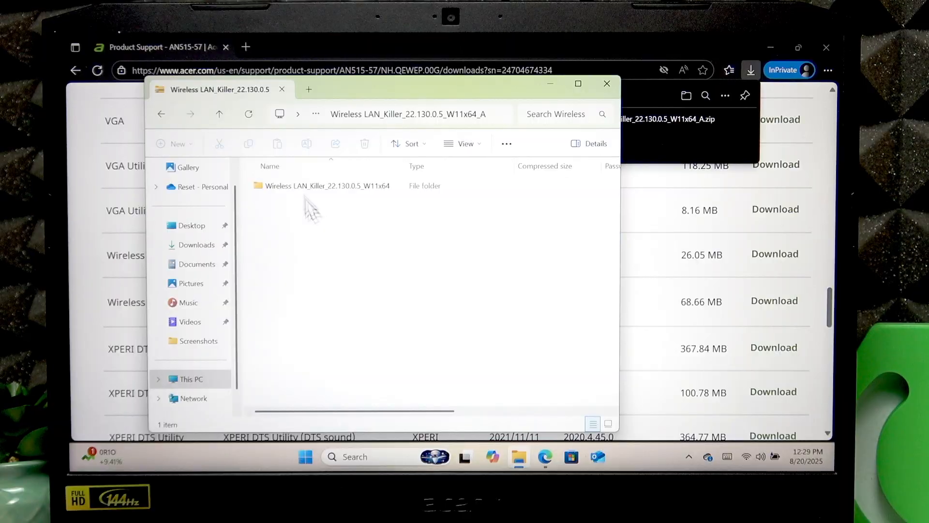
click(323, 185)
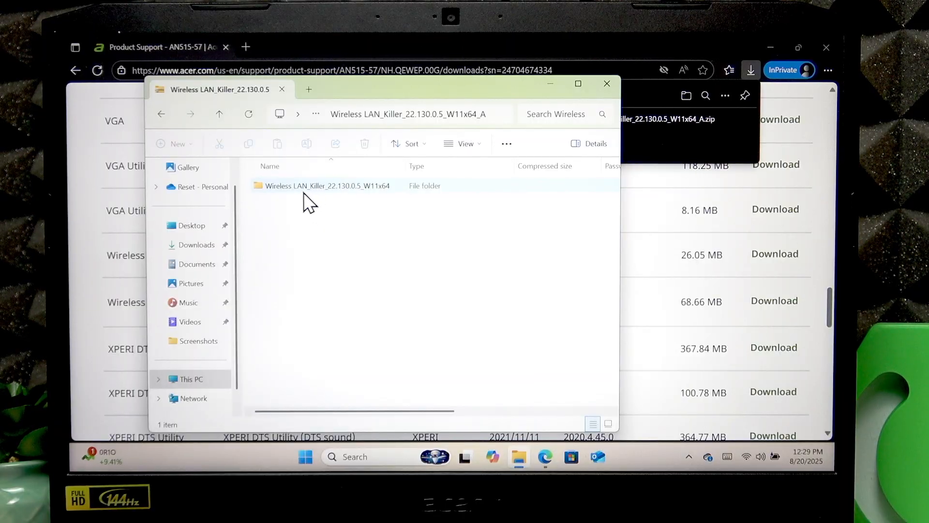
click(323, 185)
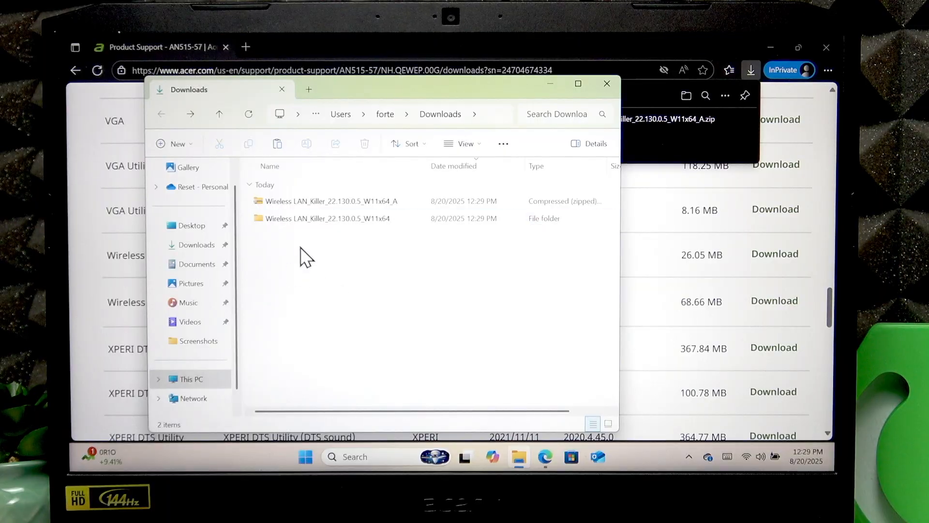
double_click(327, 218)
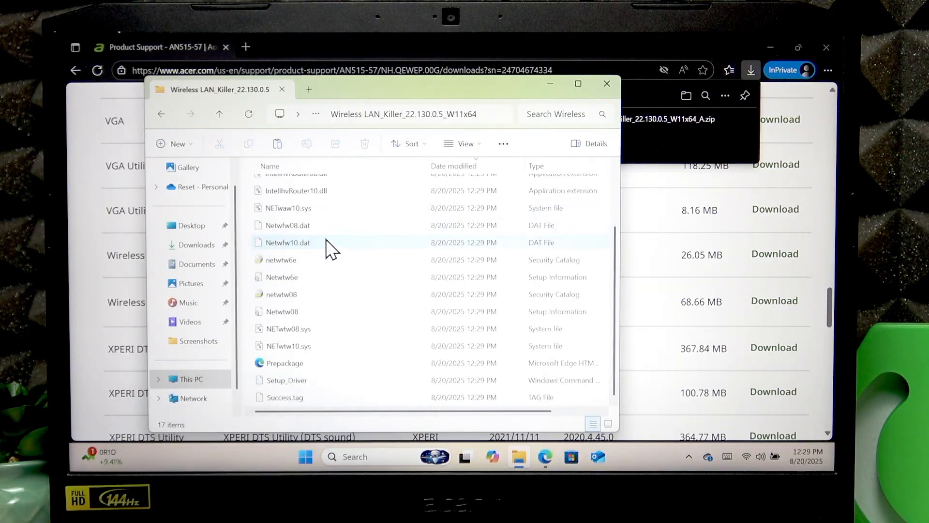
click(289, 380)
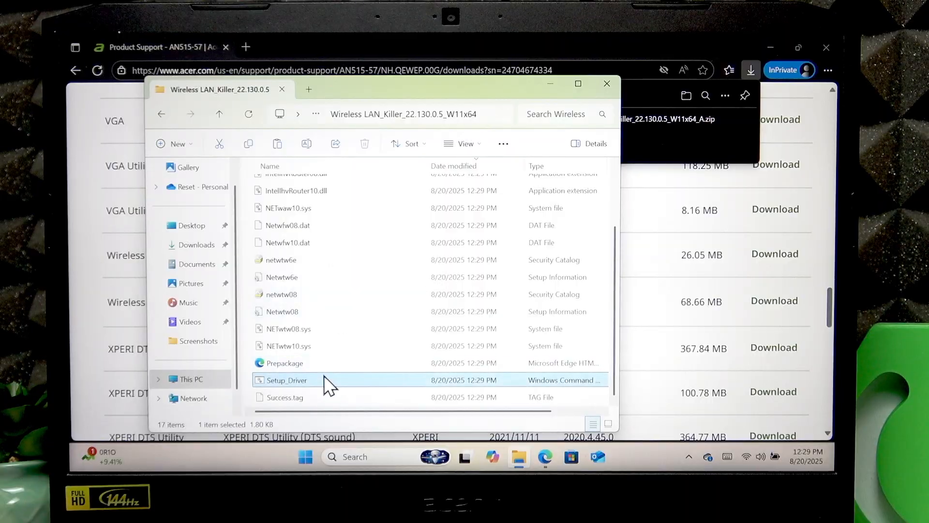
double_click(285, 380)
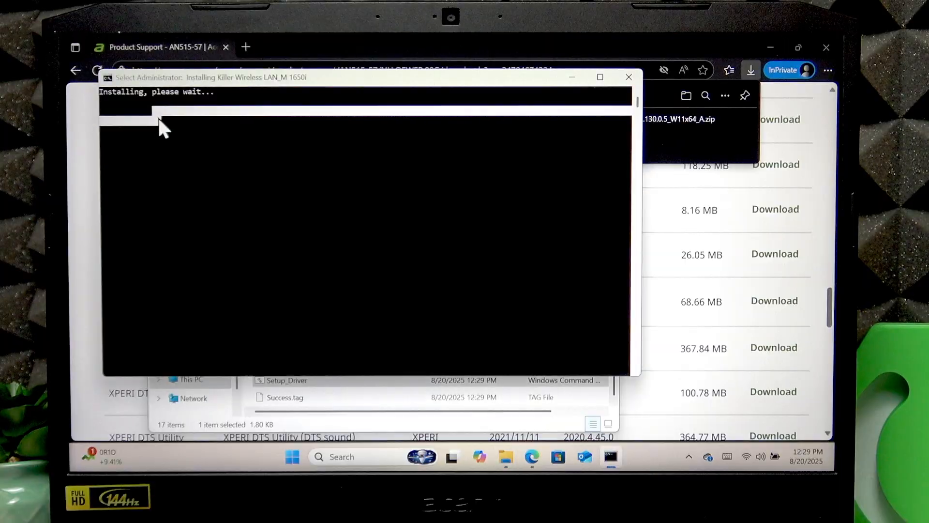
Enlarge the installer window, then exit after 'Installation process completed' appears.
click(291, 457)
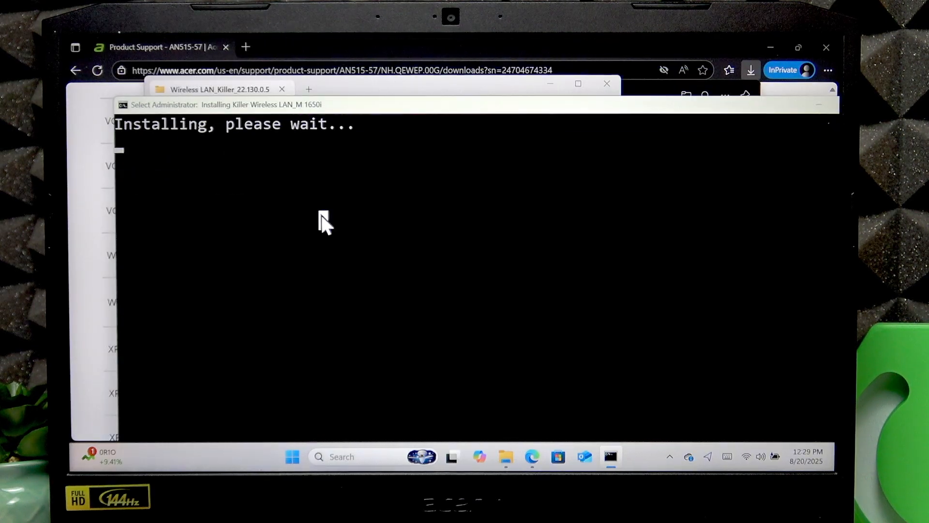
mouse_move(361, 204)
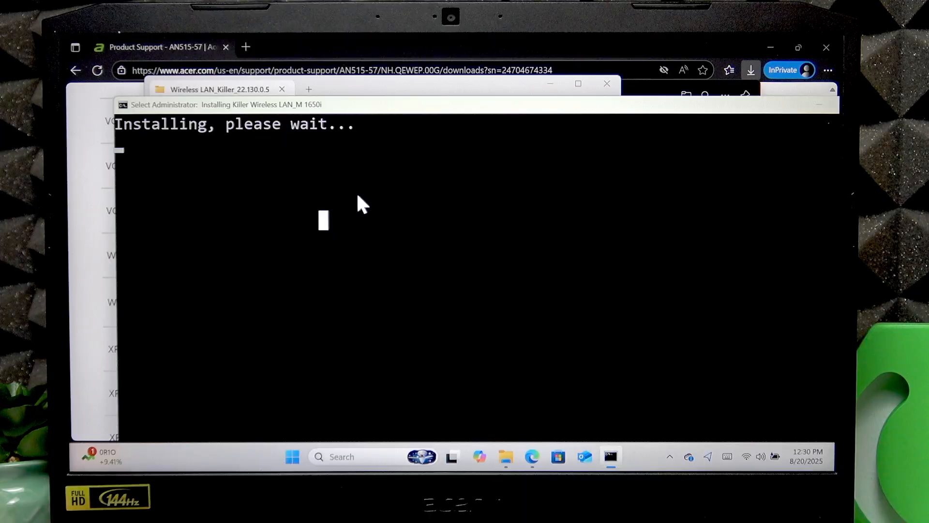
mouse_move(372, 141)
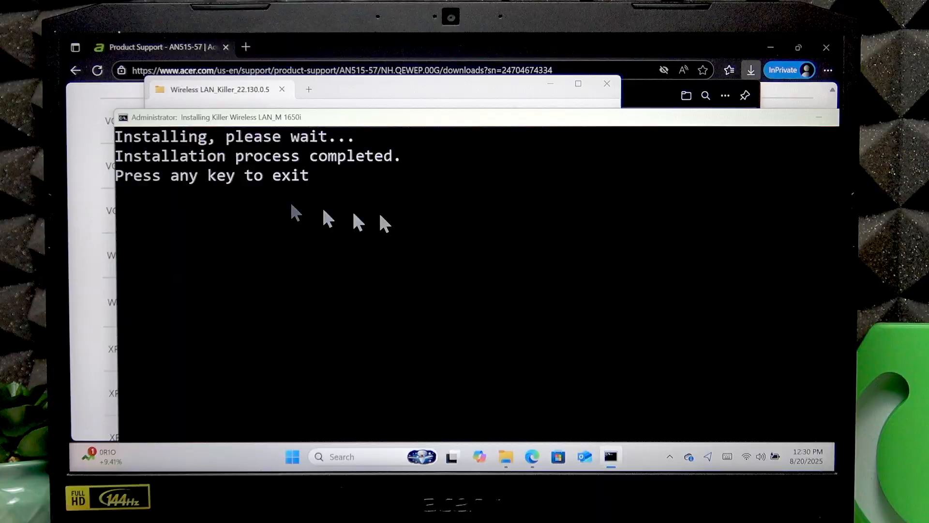
key(enter)
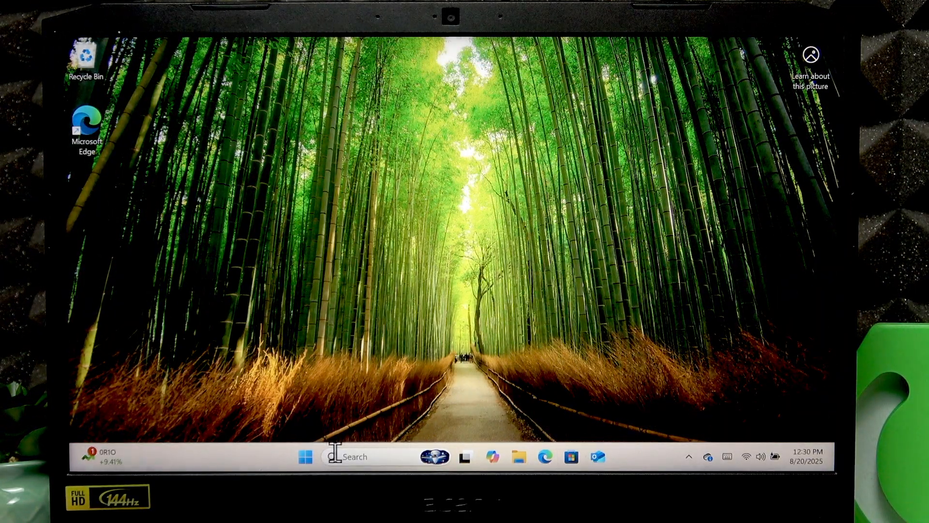
Restart the laptop from the Start menu's Power options.
click(304, 456)
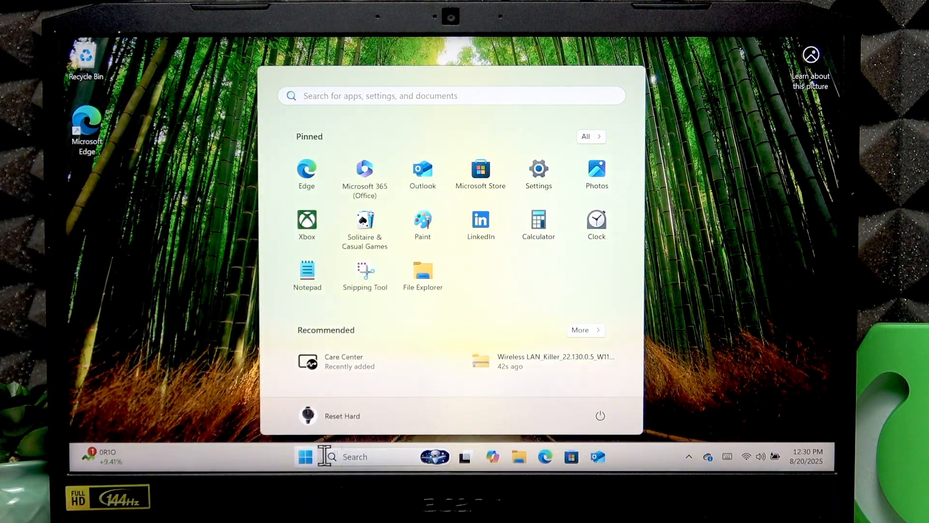
click(600, 415)
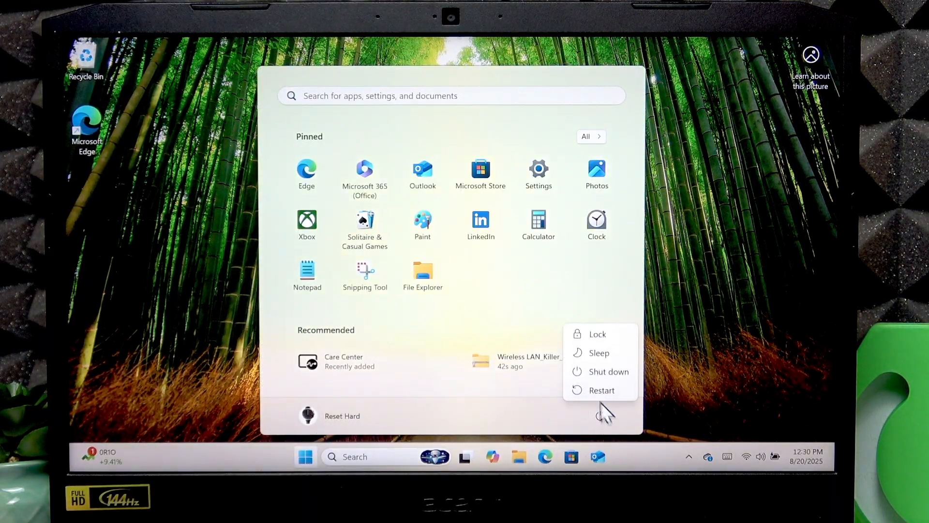
click(601, 390)
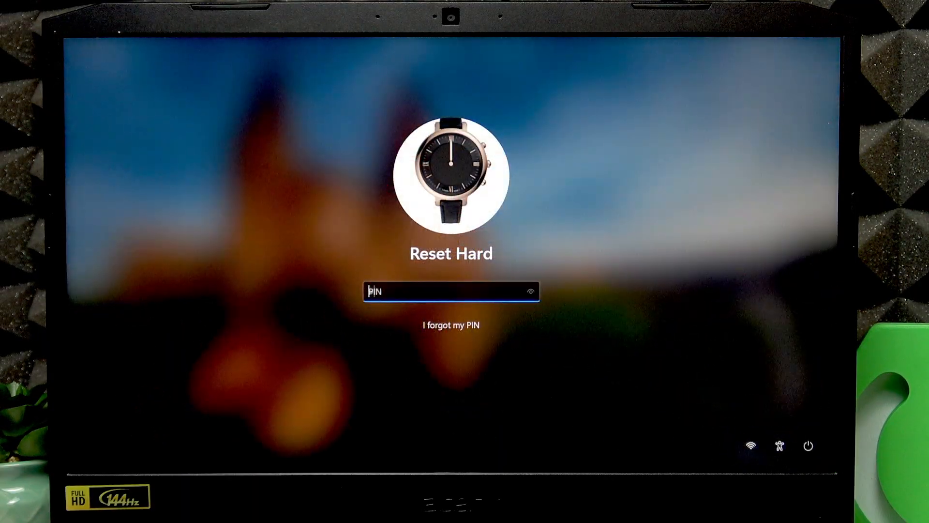
Sign in with the PIN and confirm Wi-Fi is connected from the taskbar tray.
key(Enter)
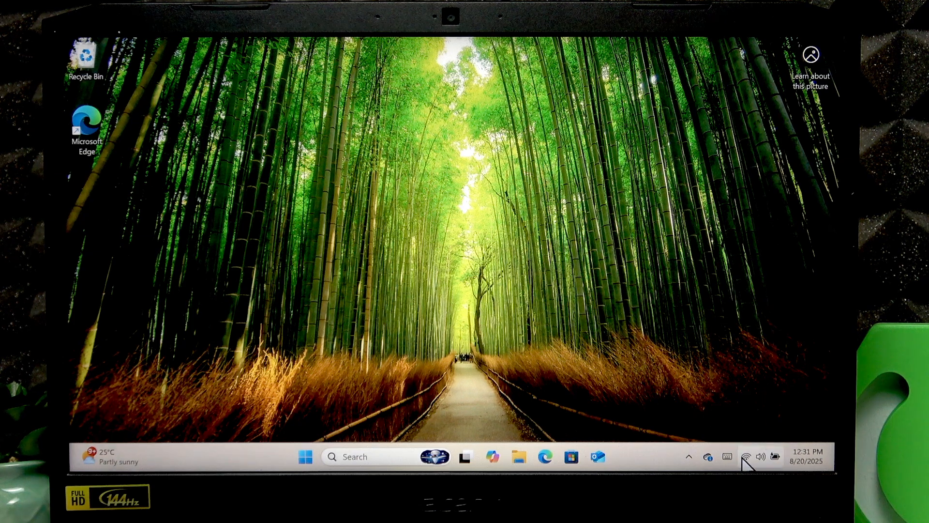
click(746, 457)
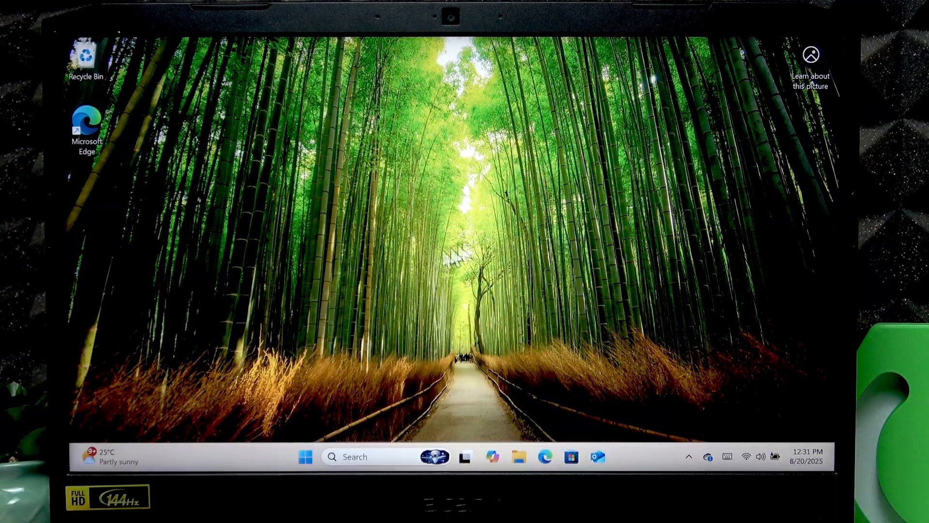
mouse_move(423, 50)
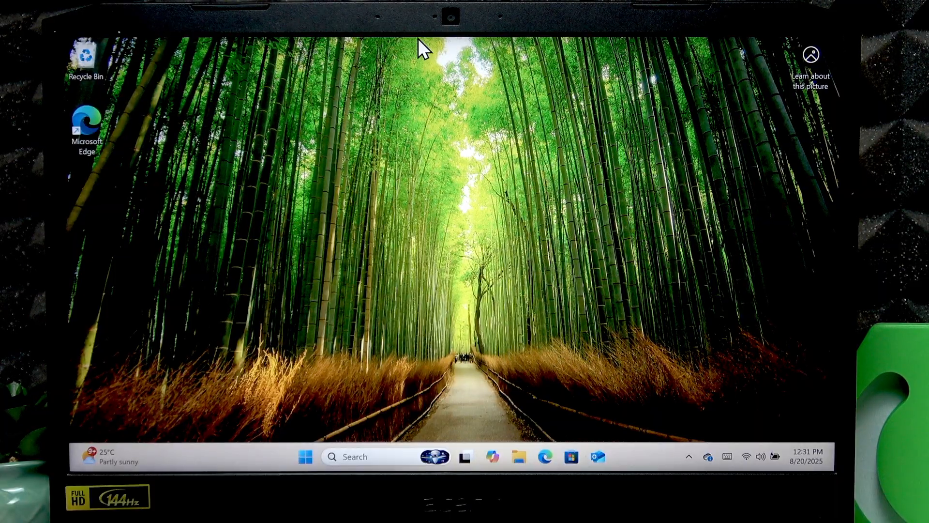